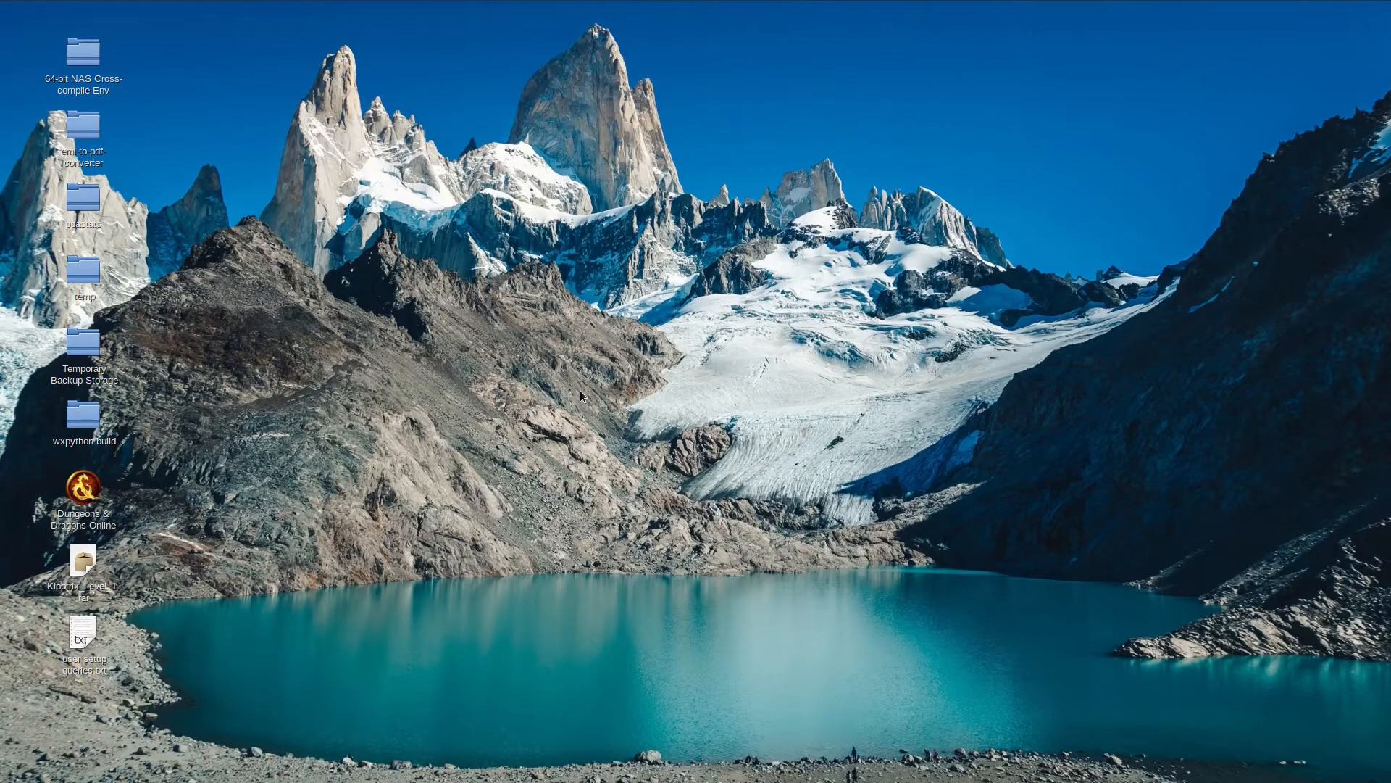
mouse_move(1152, 533)
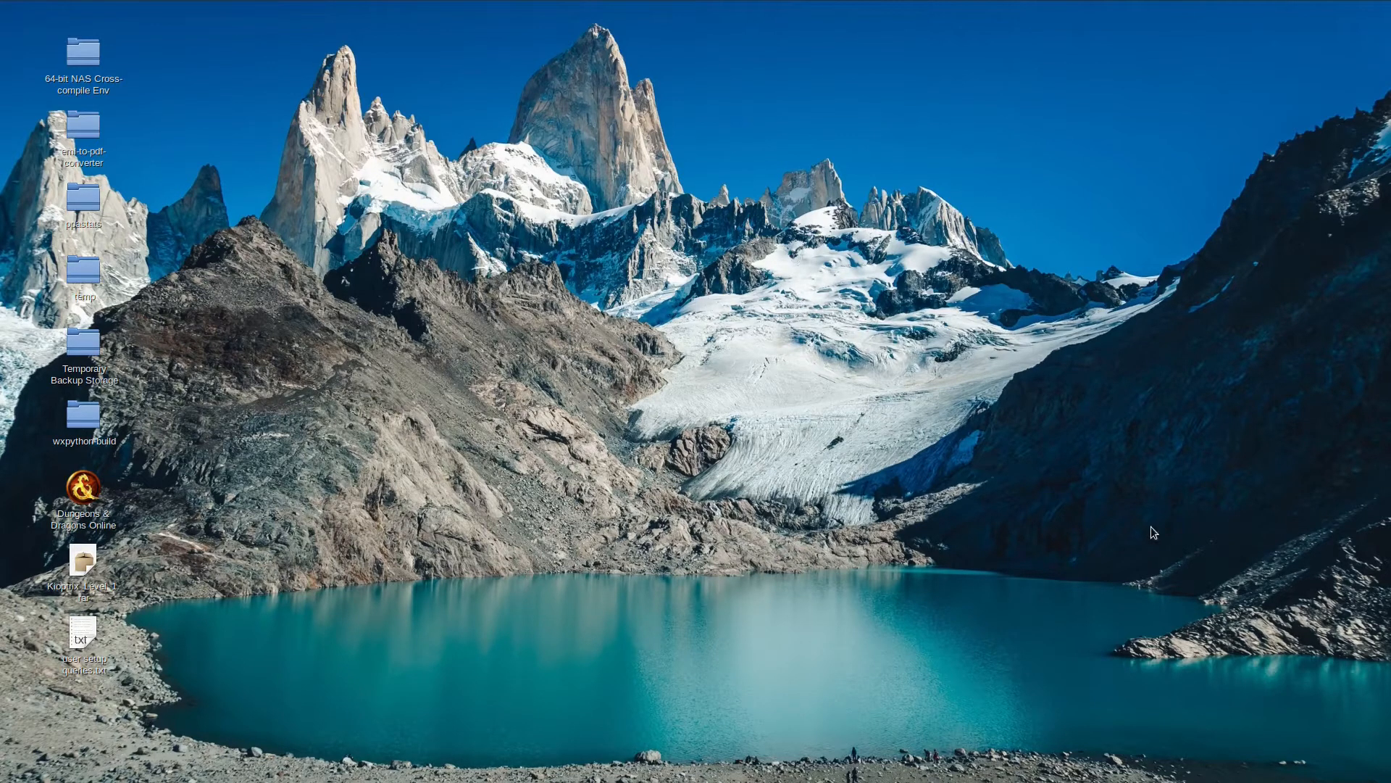
mouse_move(806, 408)
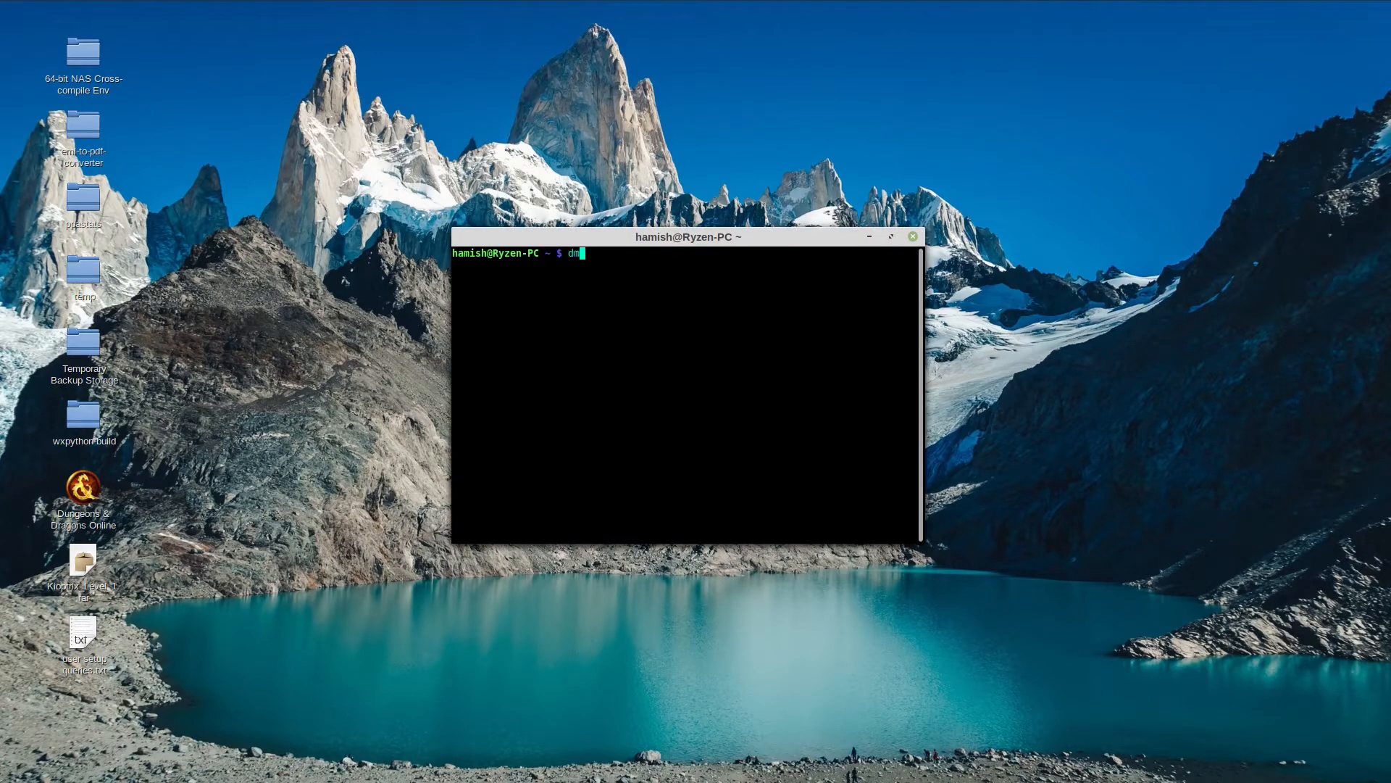
Step: Check dmesg, slow the drive with sudo eject -x 1, recheck dmesg, and close Terminal
type("esg")
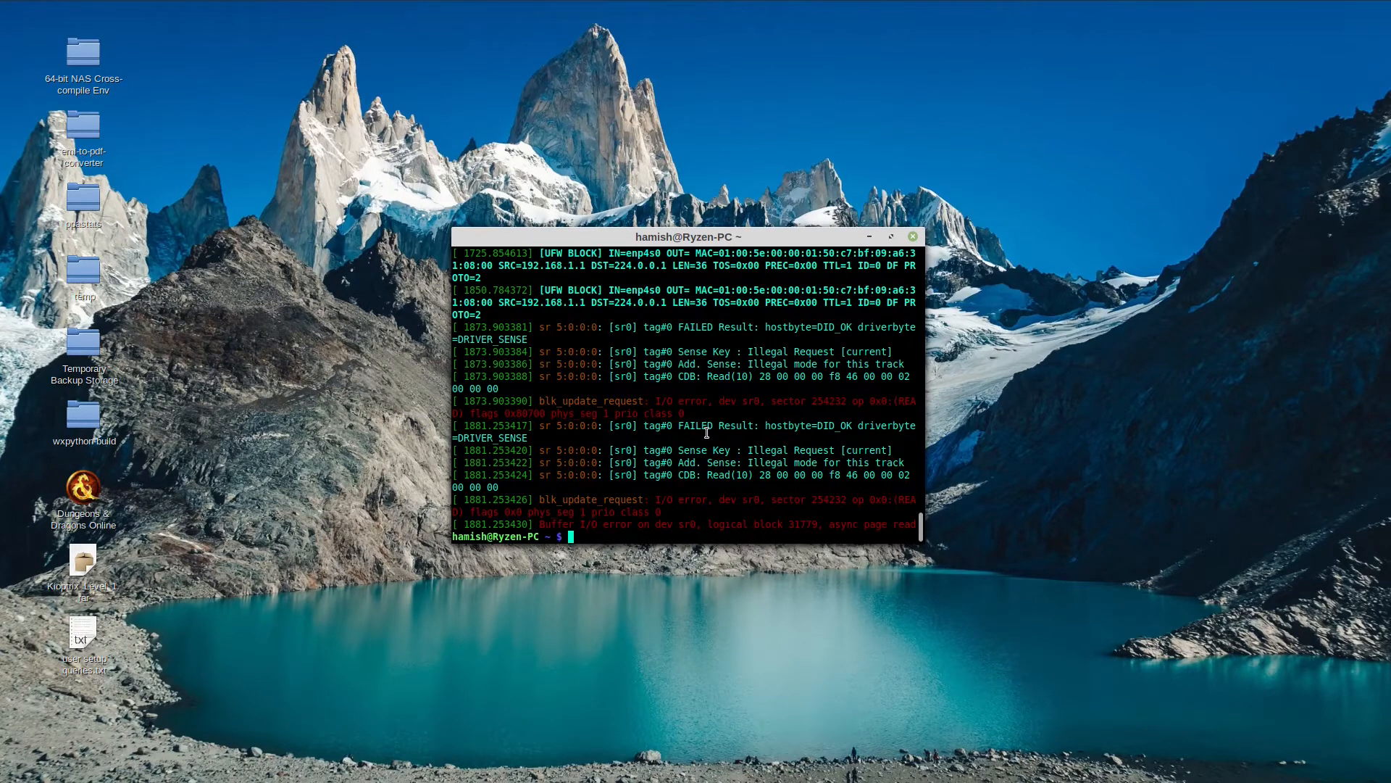
type("sudo e")
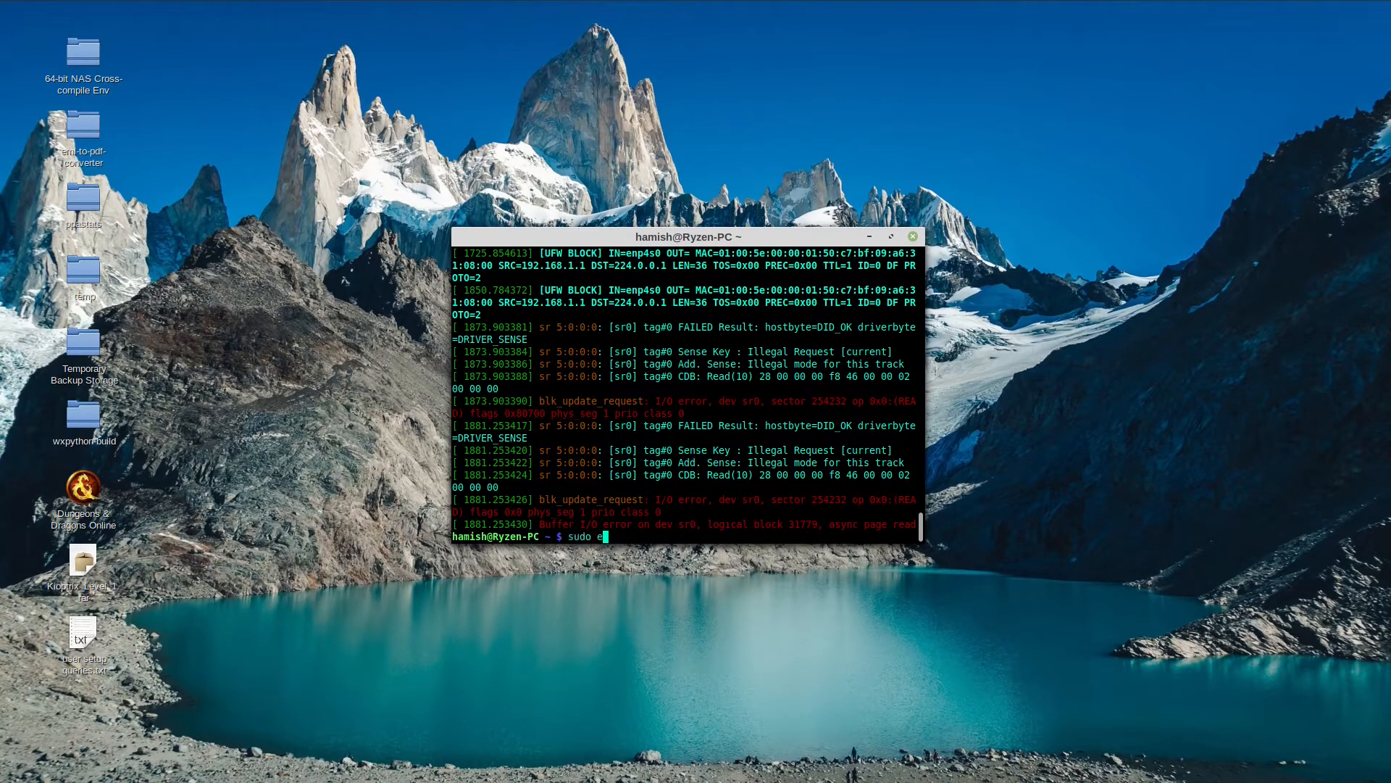
type("ject -x")
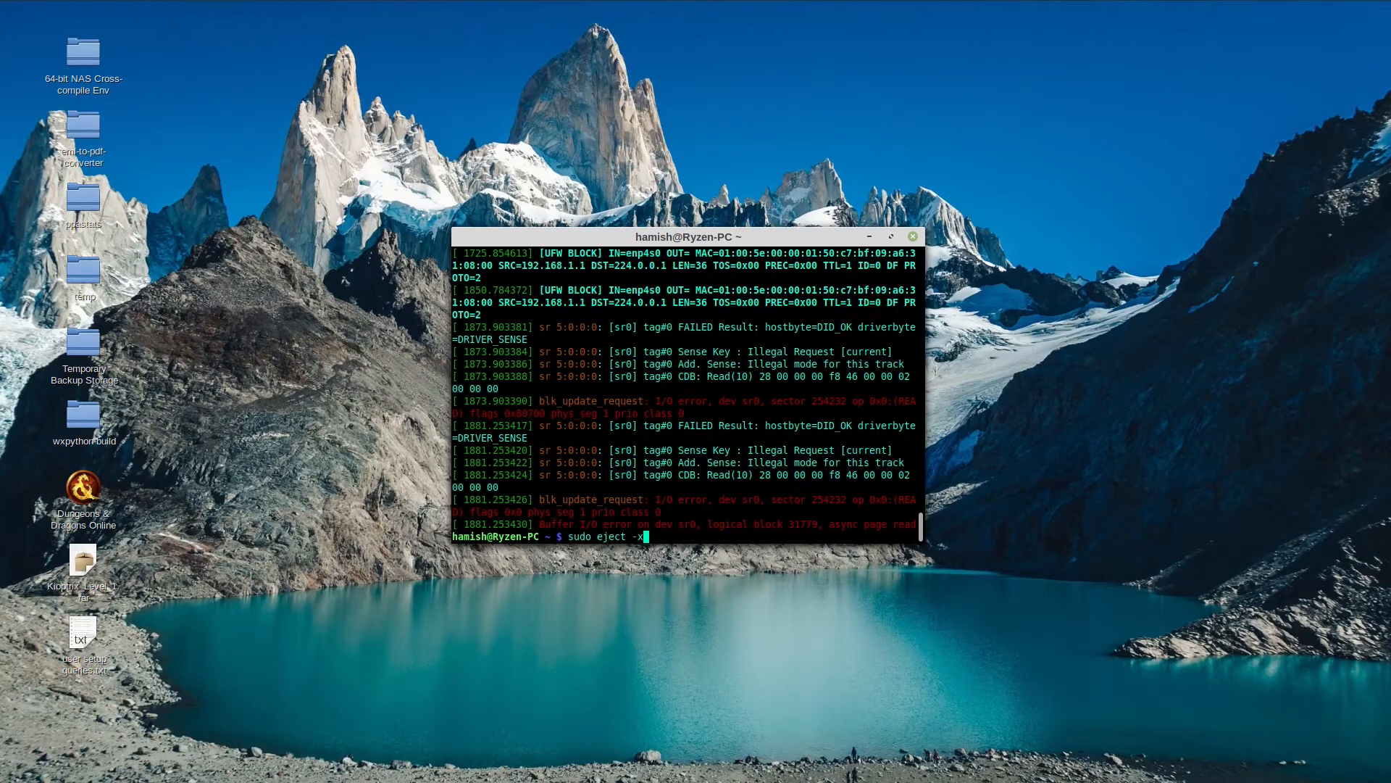
type("1")
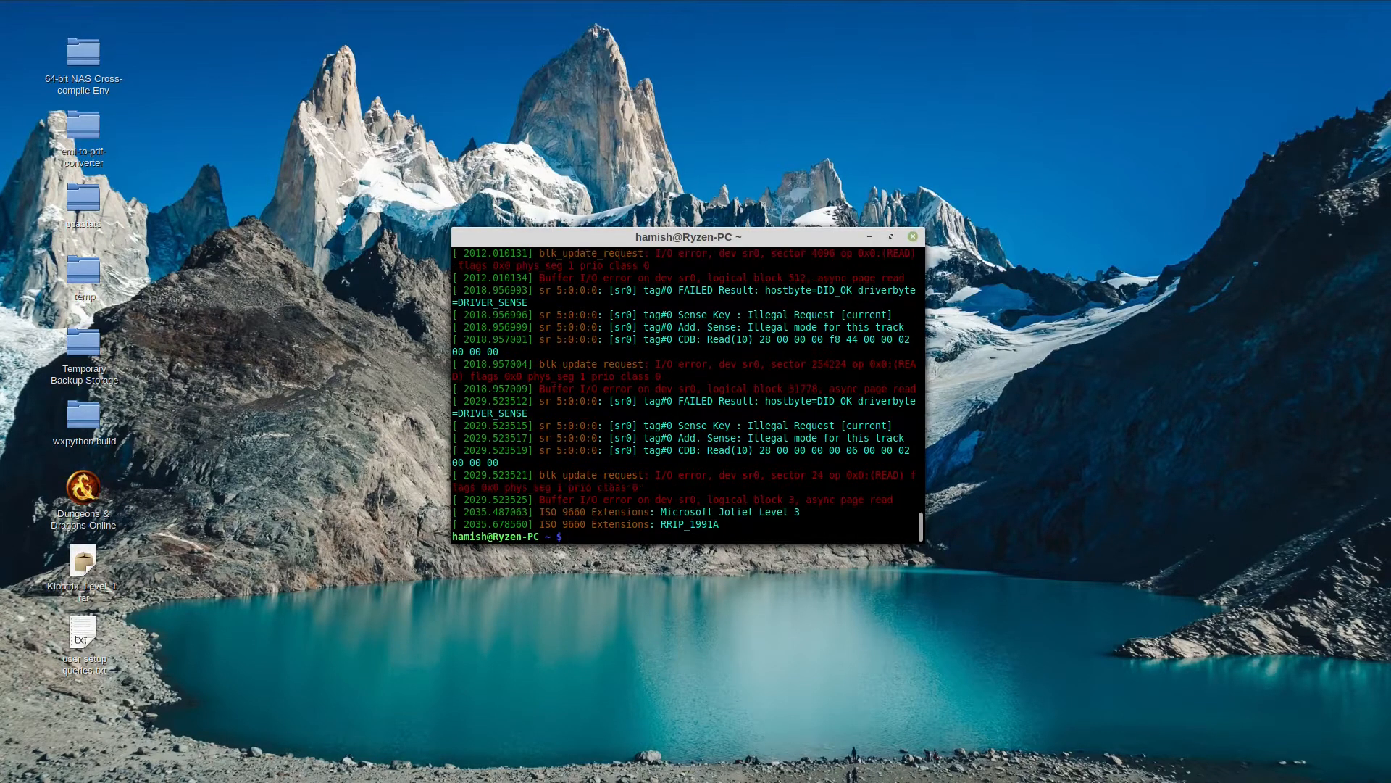
type("dmesg")
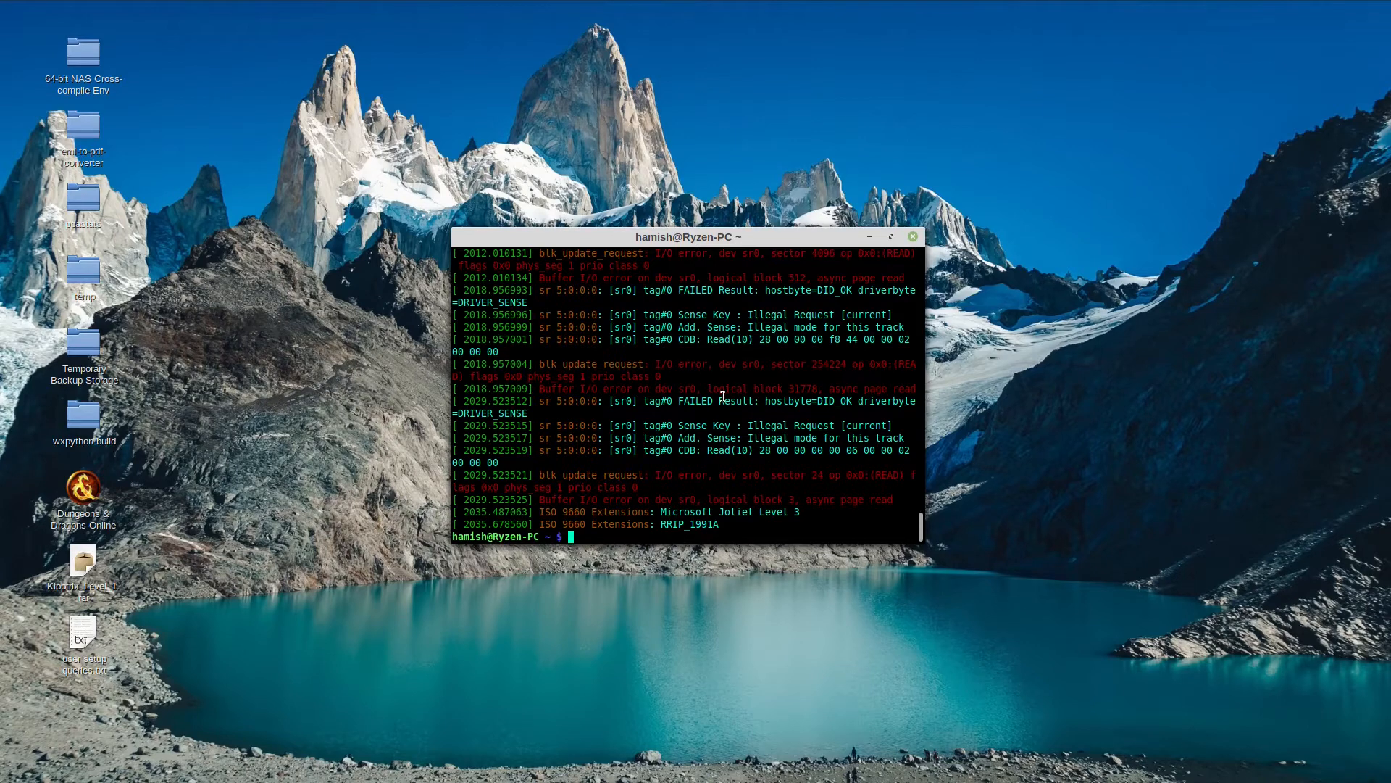
left_click(912, 236)
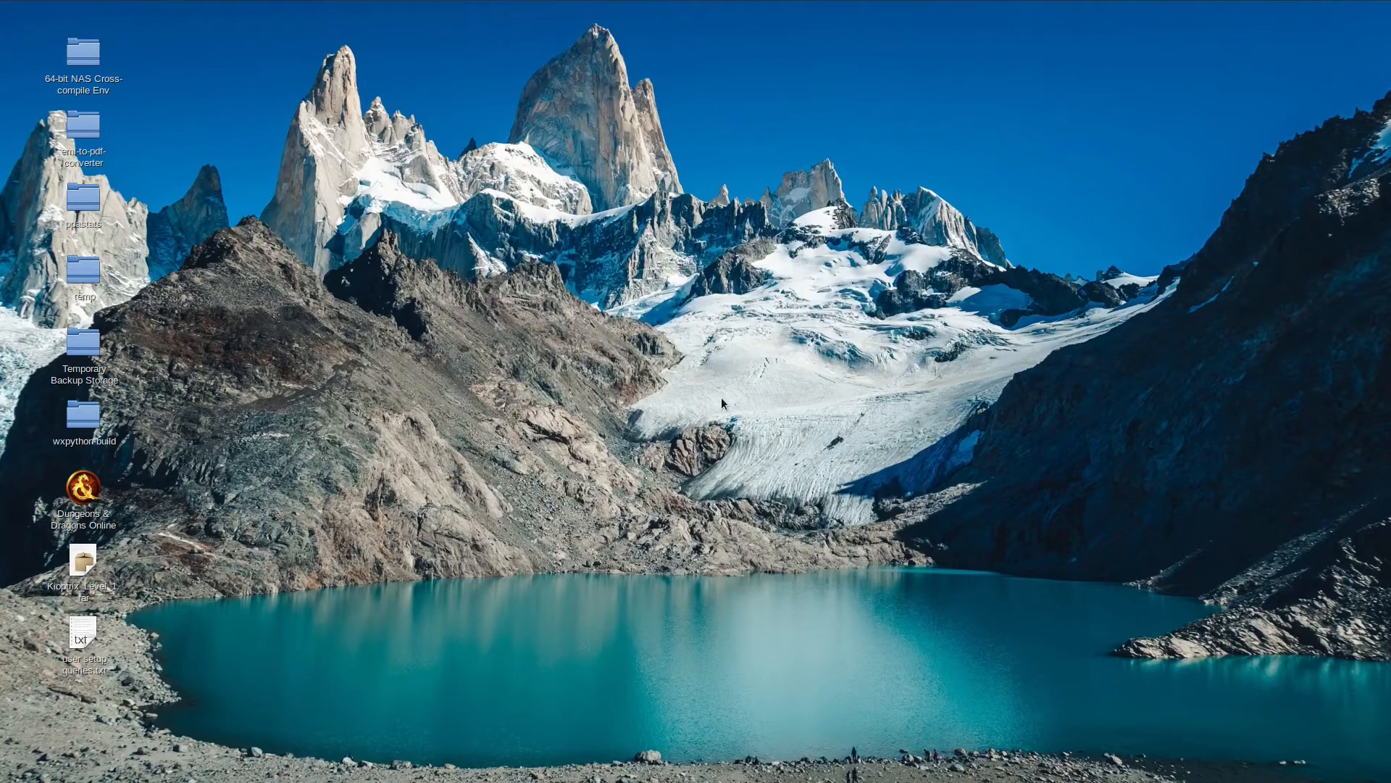
mouse_move(557, 326)
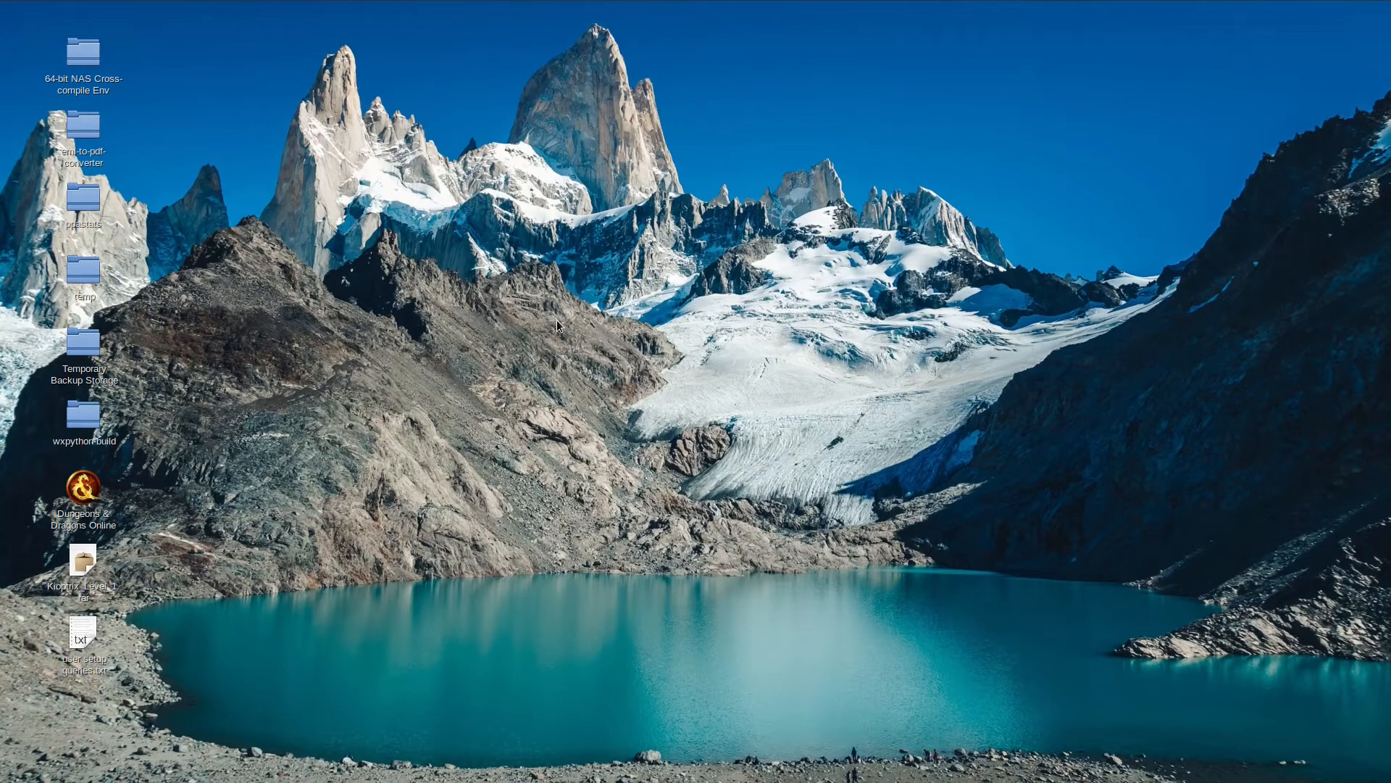
mouse_move(183, 184)
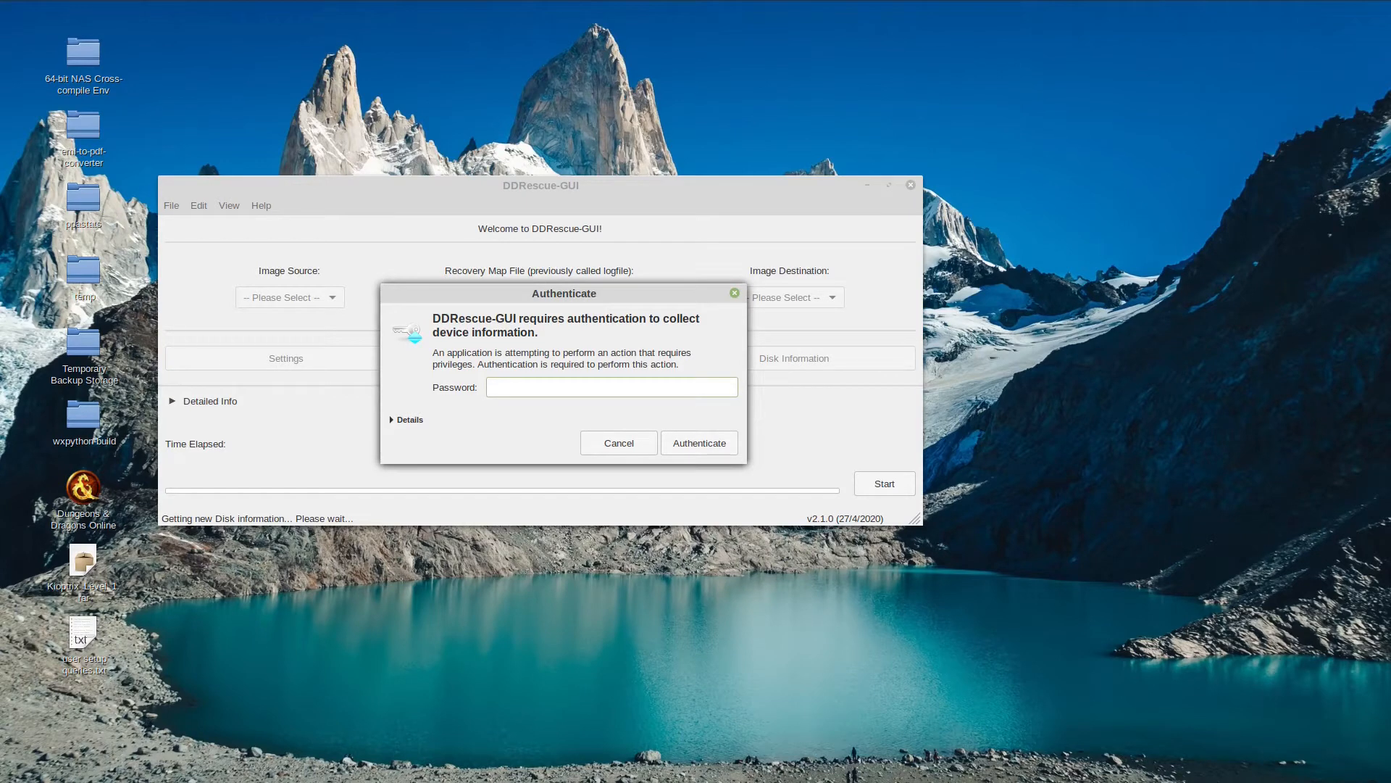
Step: Authenticate, review the detected disks in Disk Information, and choose /dev/cdrom as image source
left_click(617, 442)
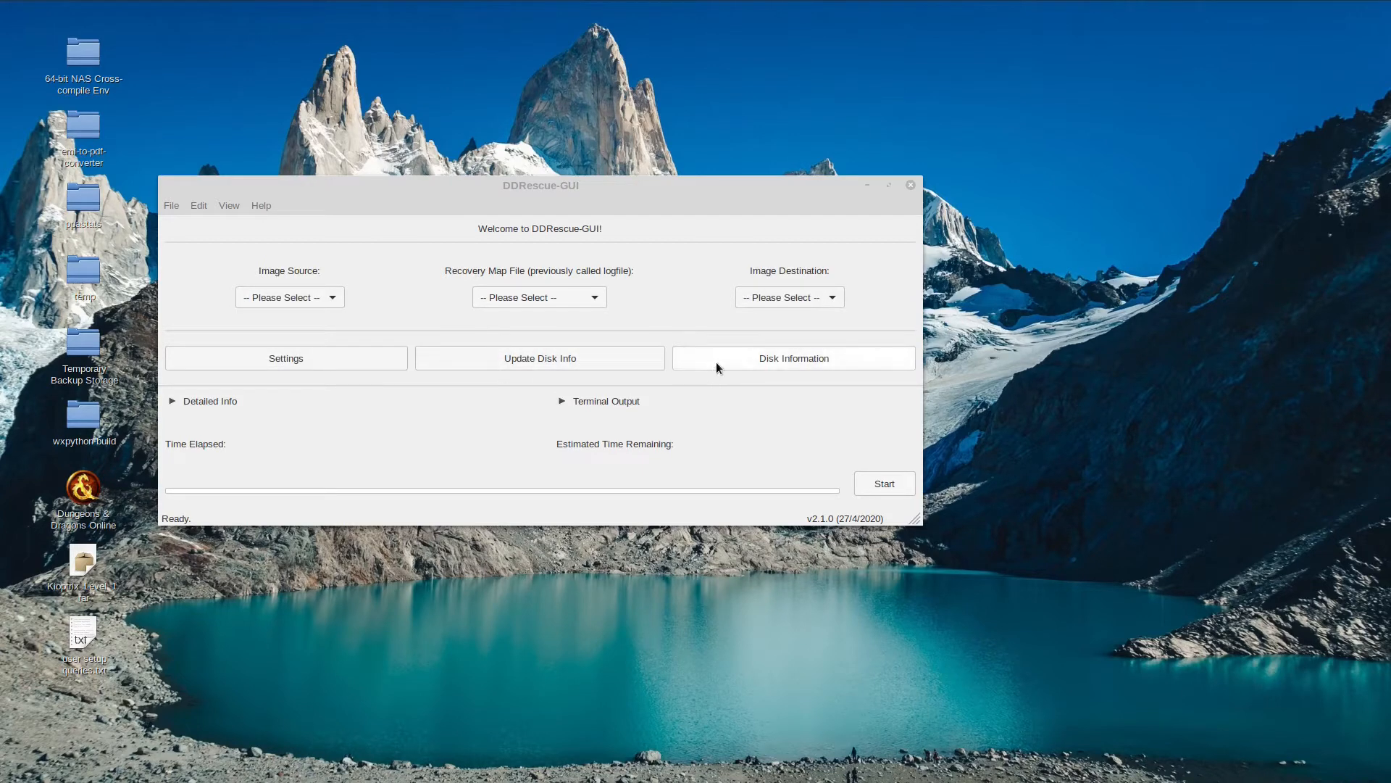
mouse_move(656, 462)
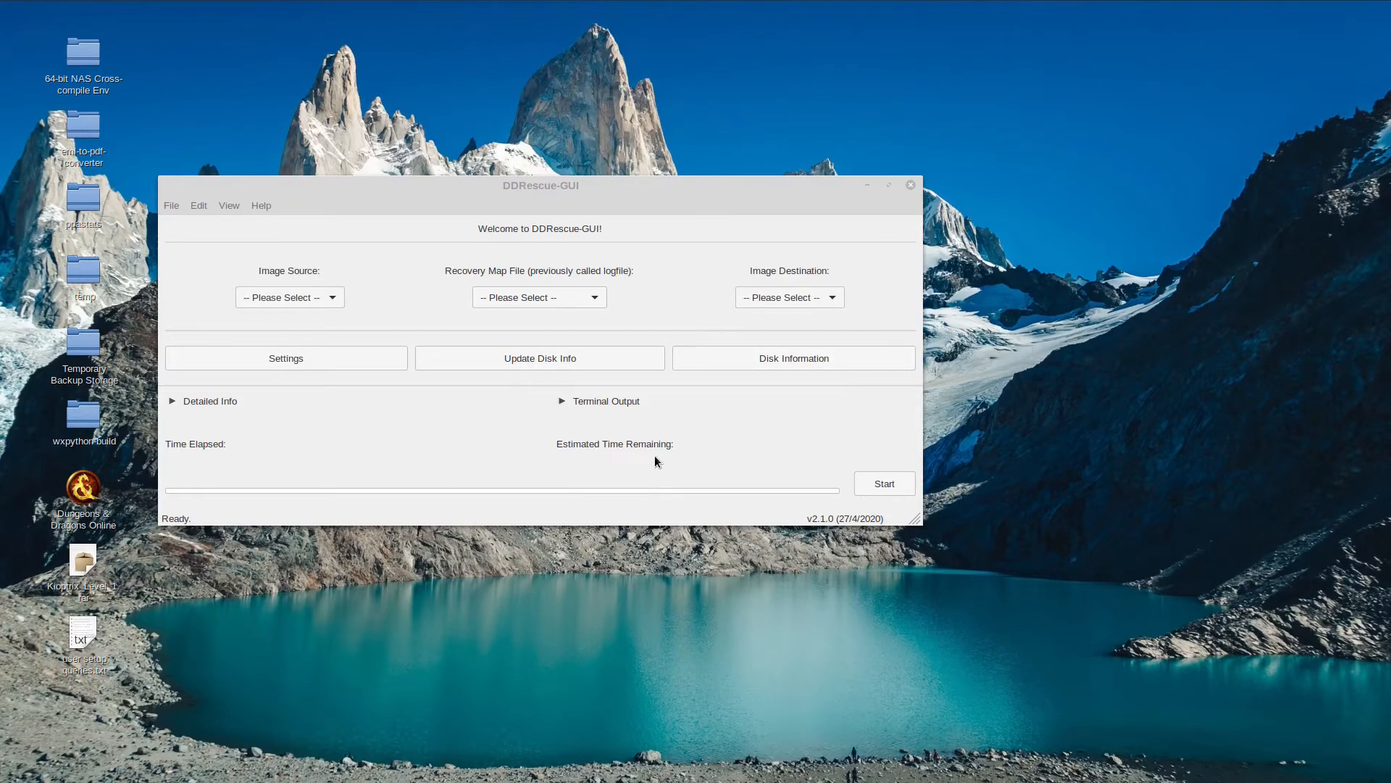
mouse_move(716, 397)
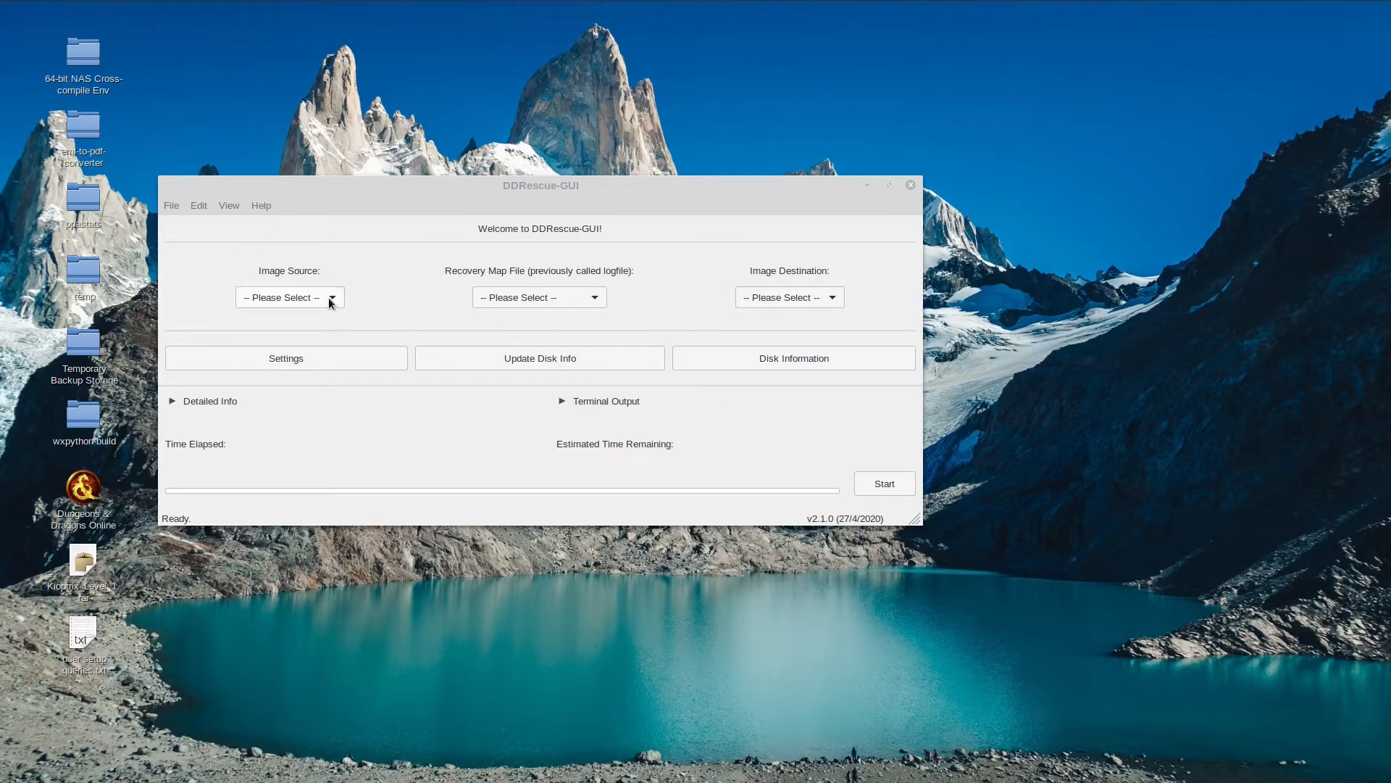
left_click(288, 296)
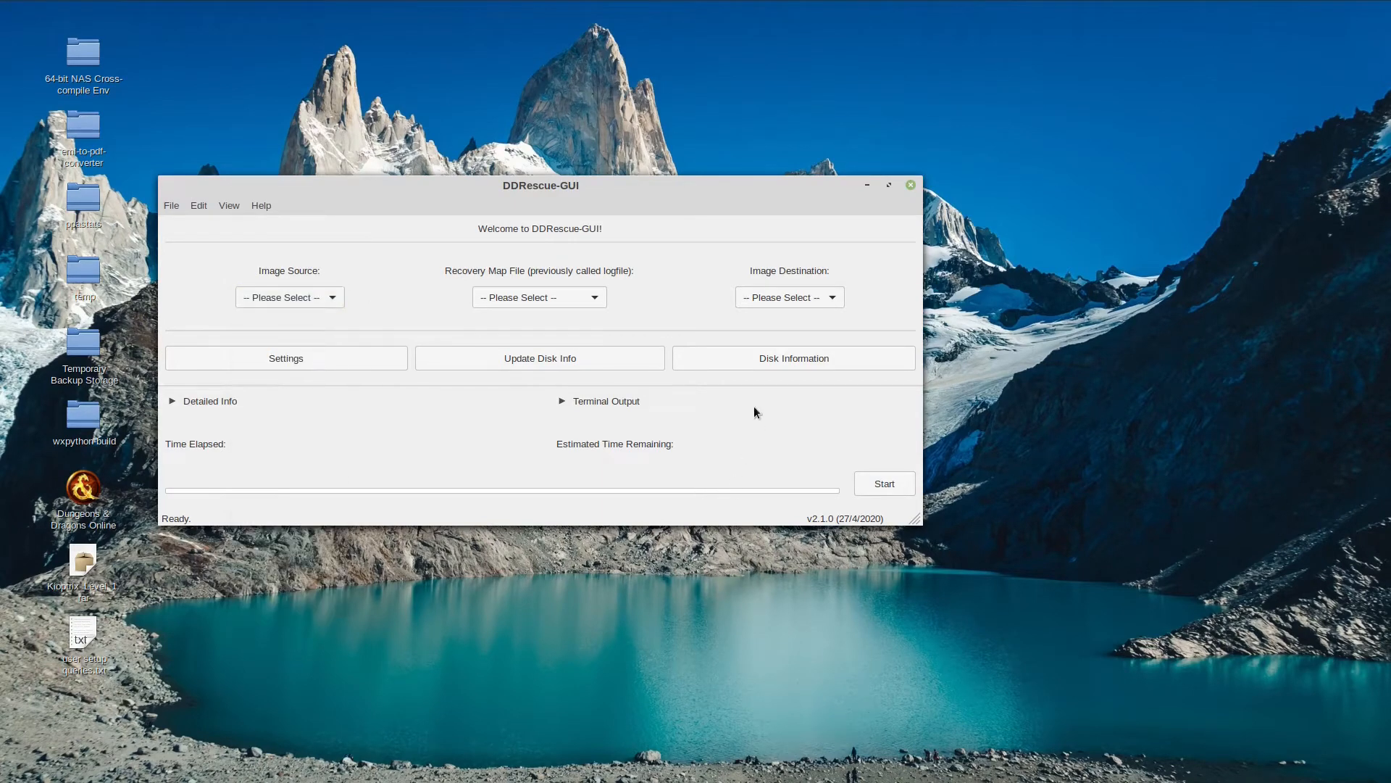
left_click(792, 357)
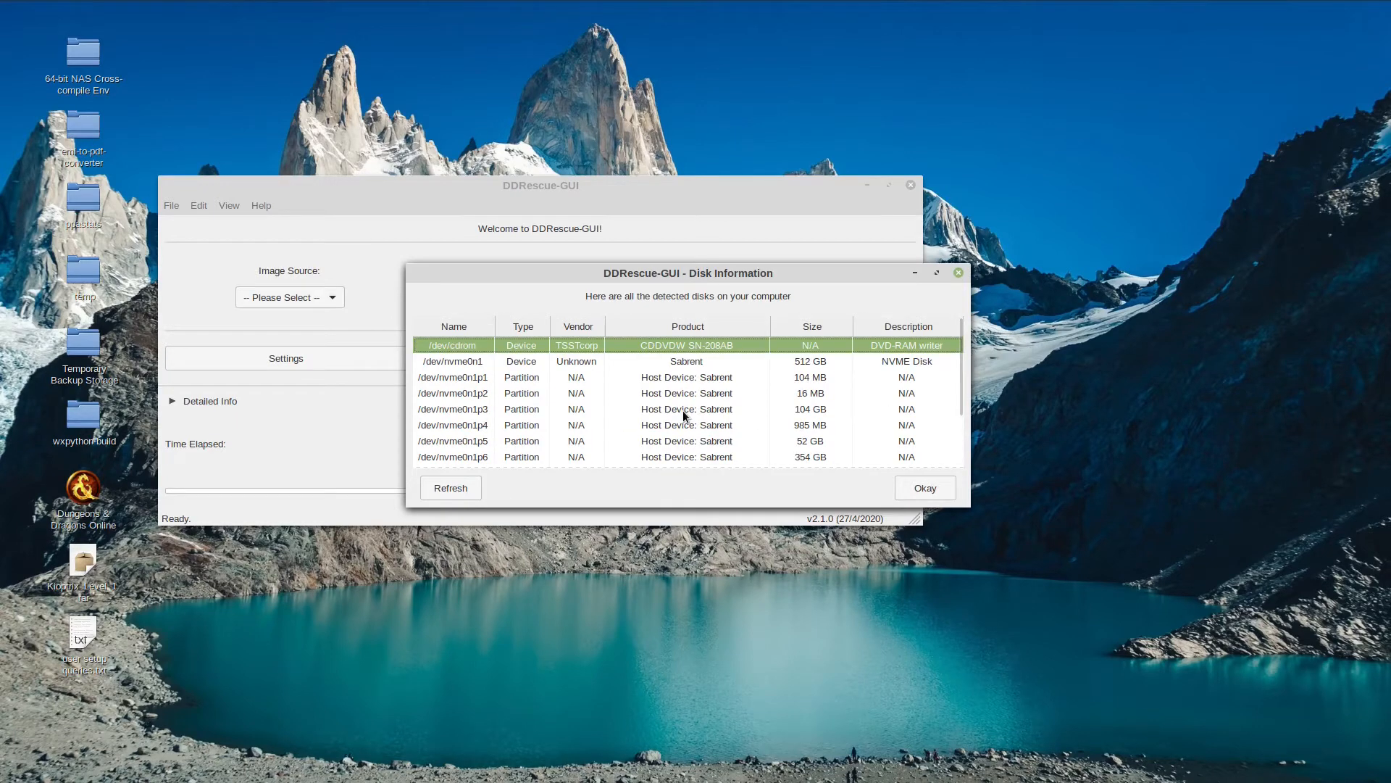
left_click(923, 487)
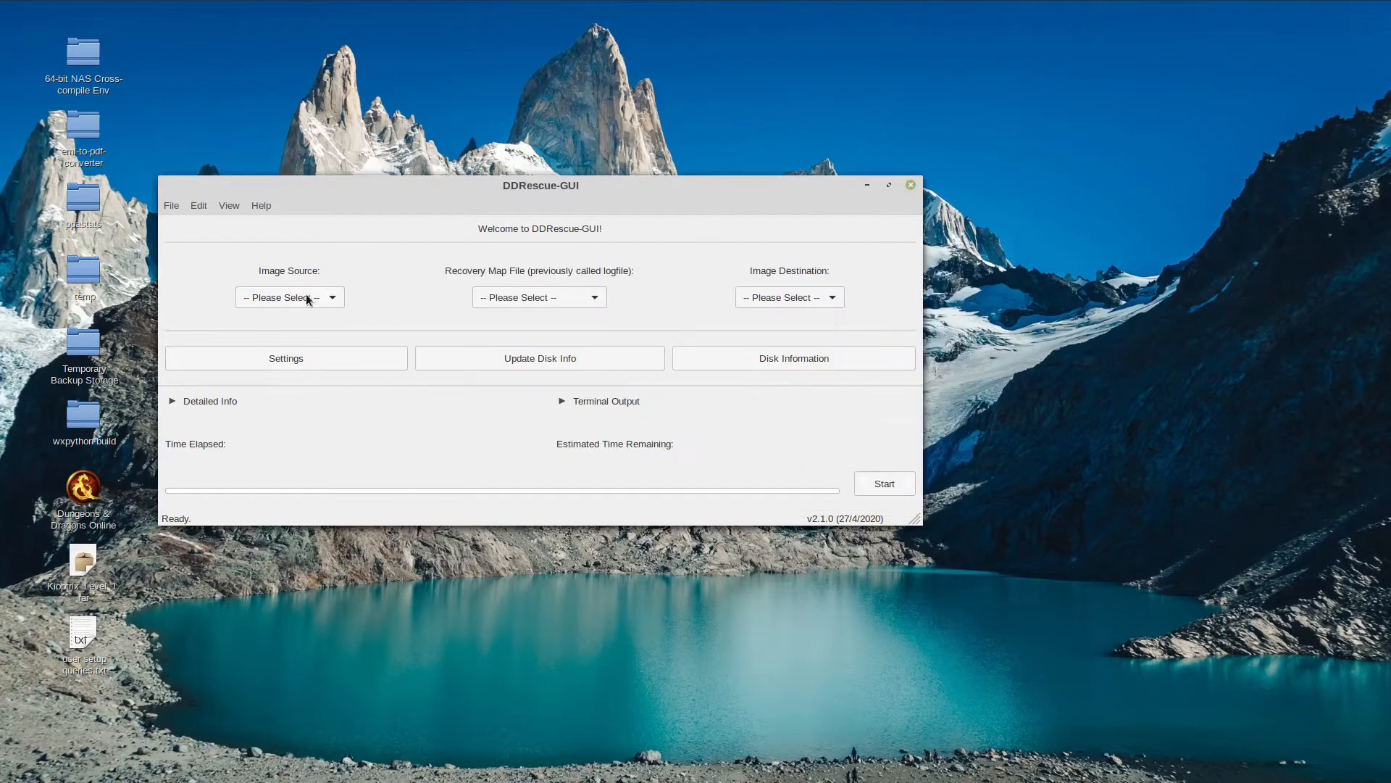
left_click(289, 296)
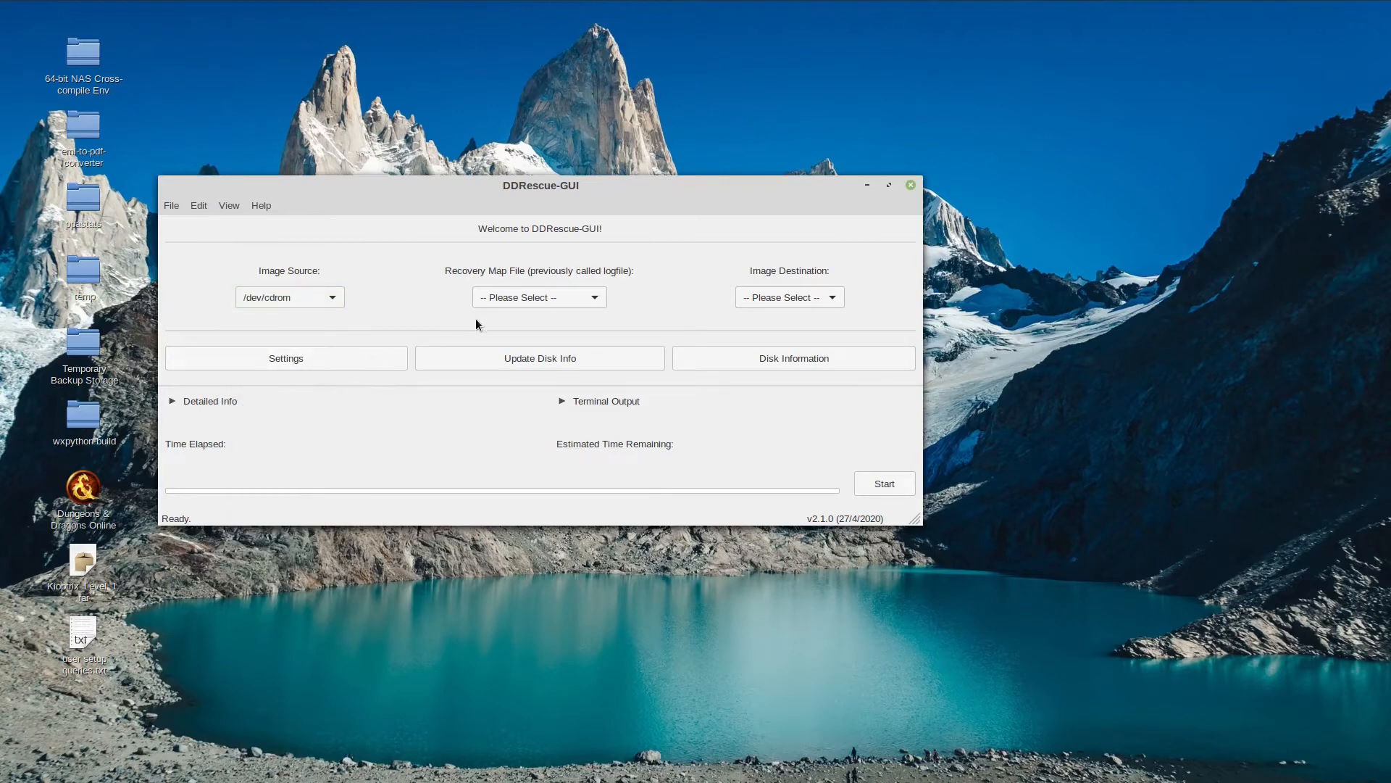
Step: Save the recovery map file as cd.log on the Desktop
left_click(537, 296)
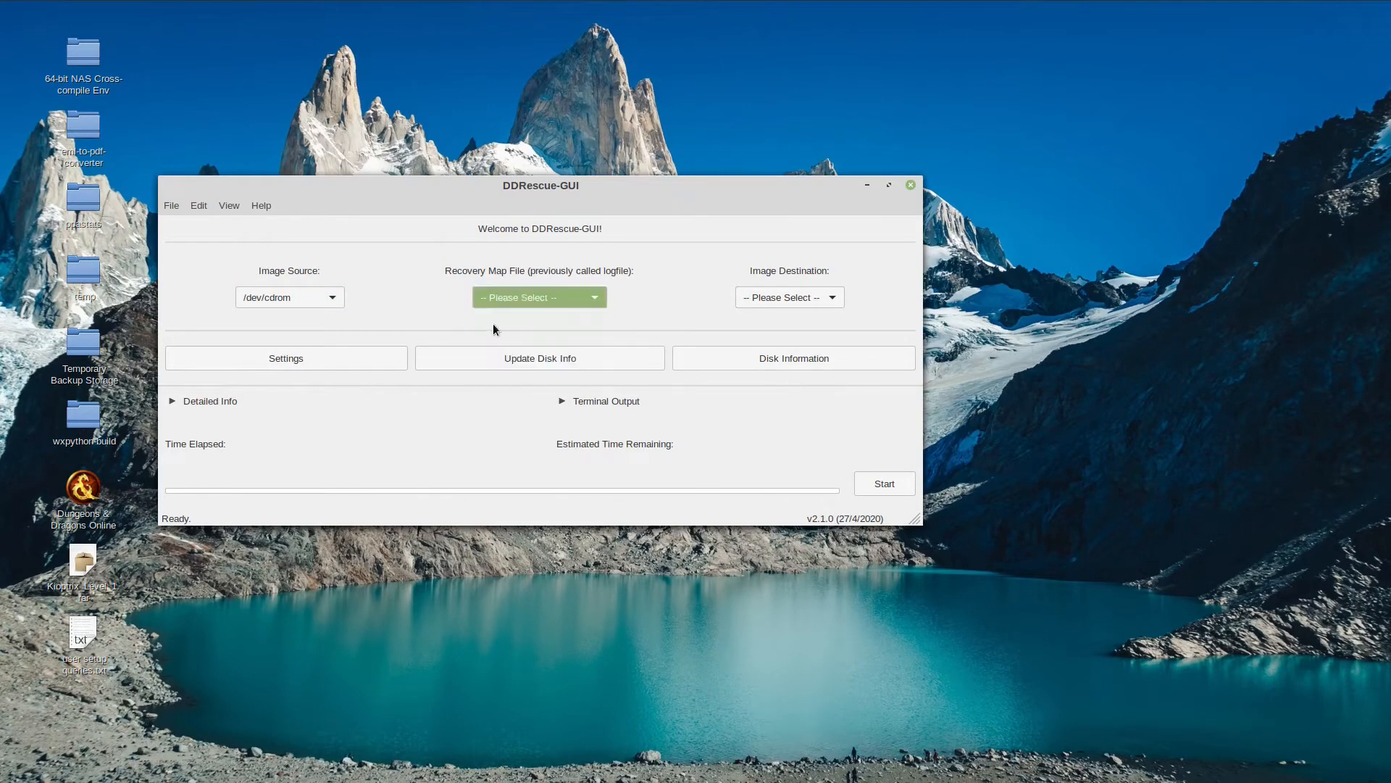
left_click(539, 296)
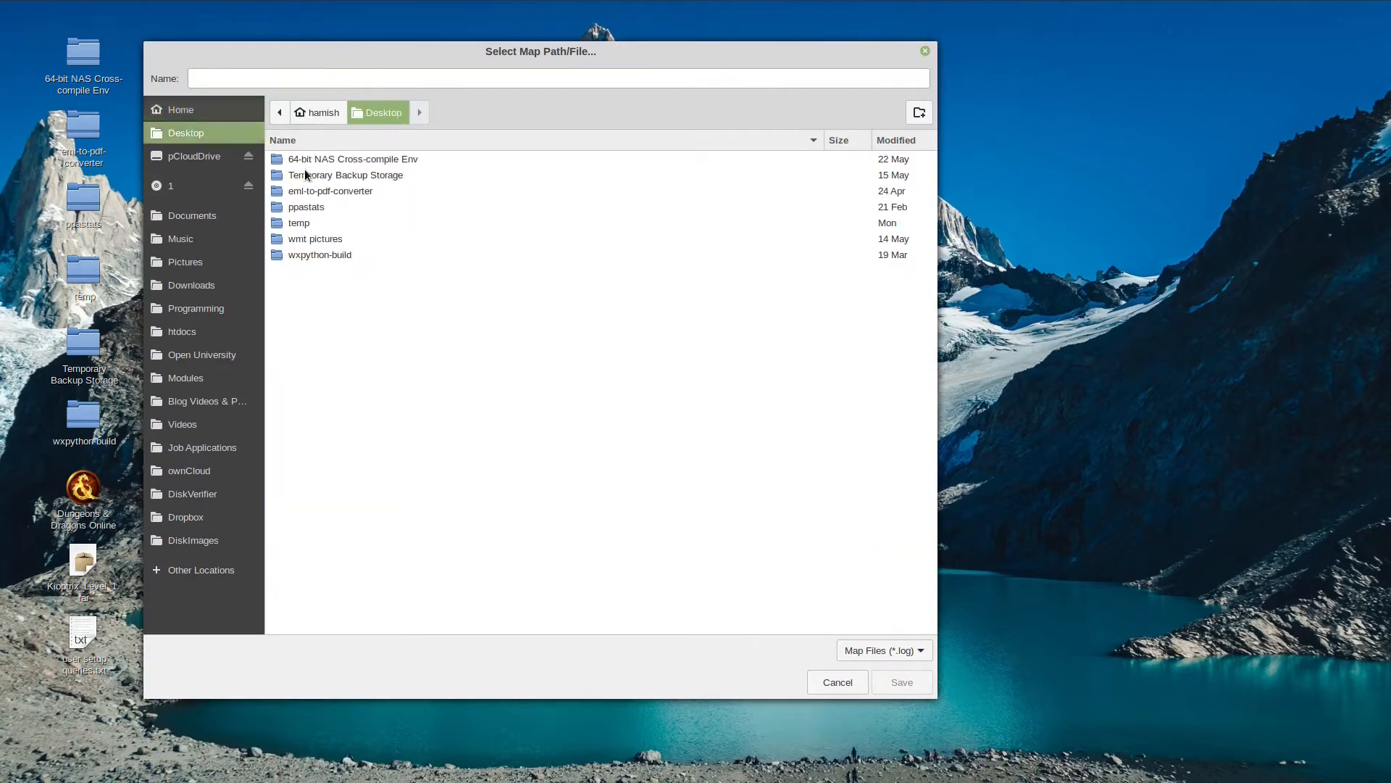
left_click(557, 78)
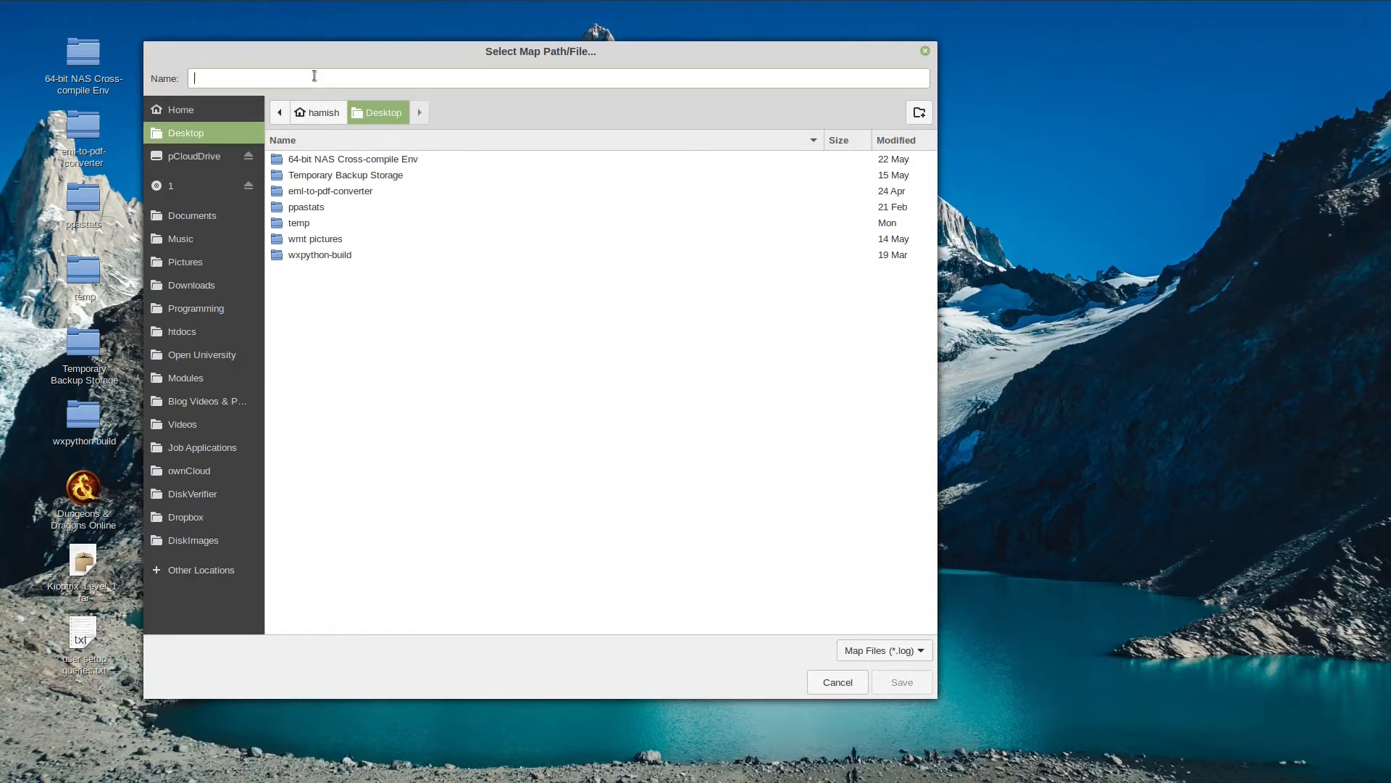
type("cd.l")
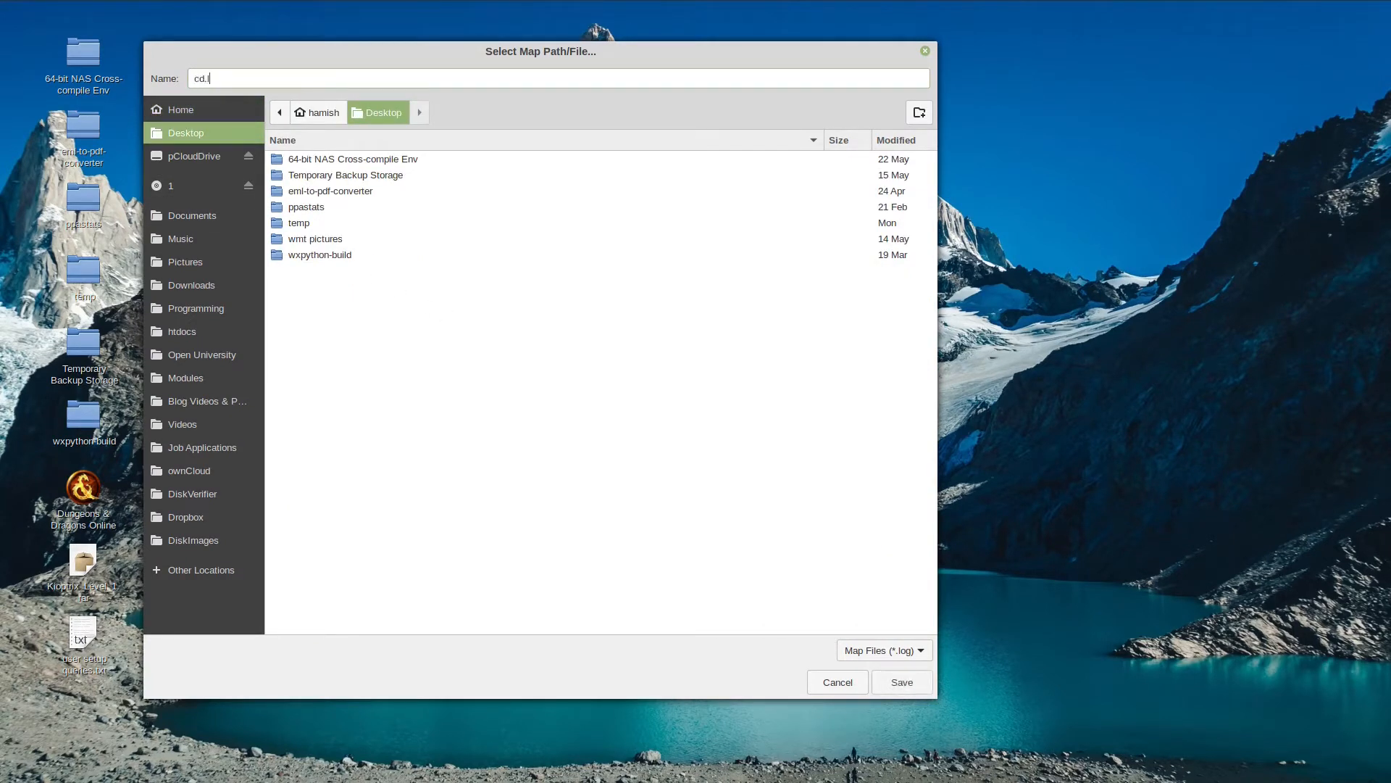
type("og")
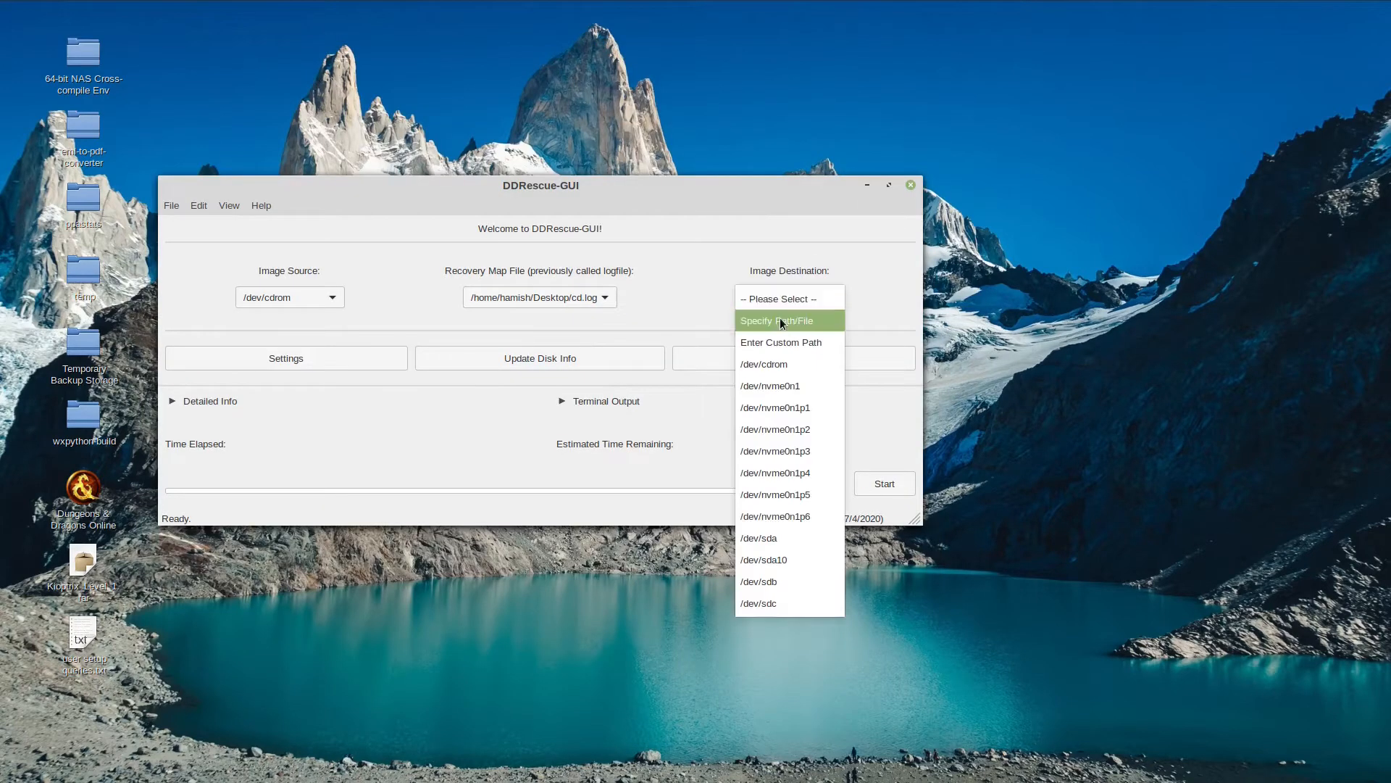
Step: Specify cd.img as the output image destination
left_click(775, 321)
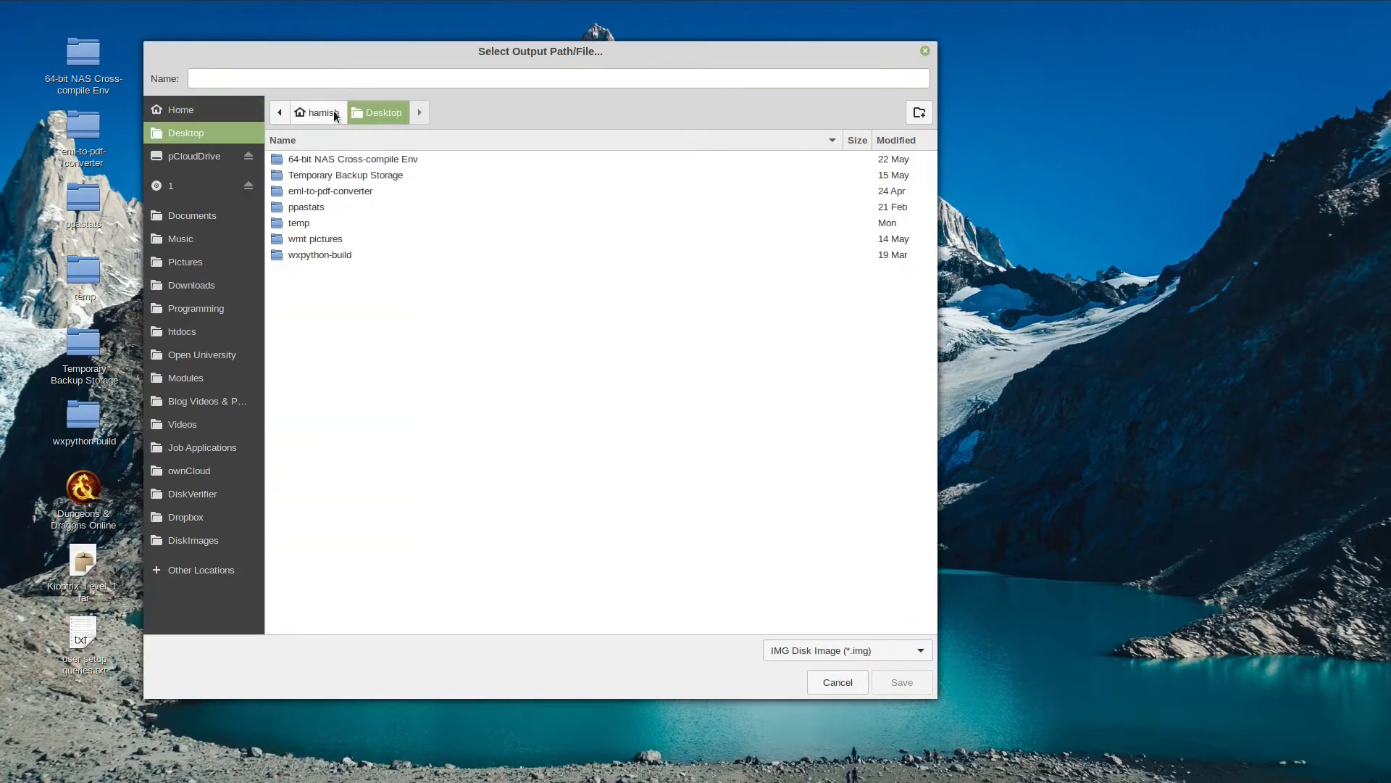
left_click(559, 78)
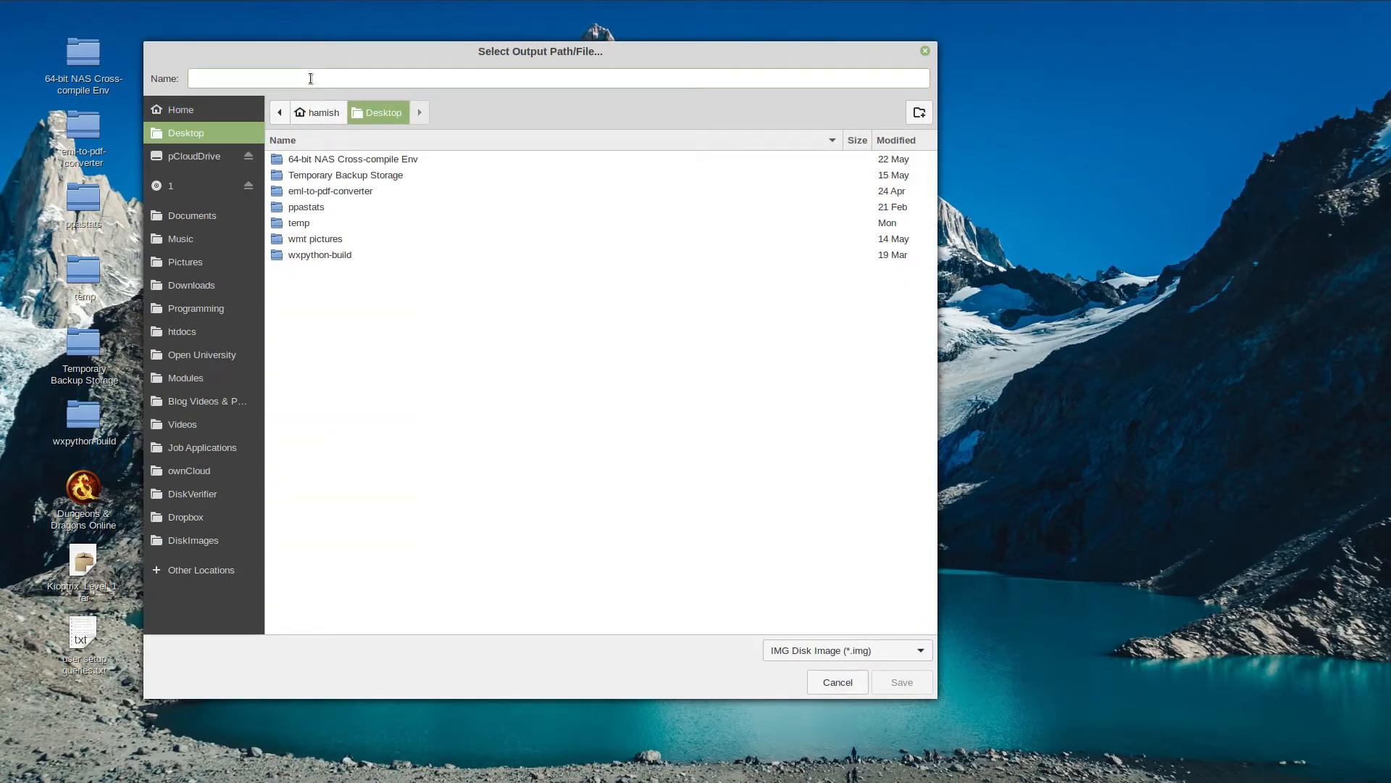
type("cd.img")
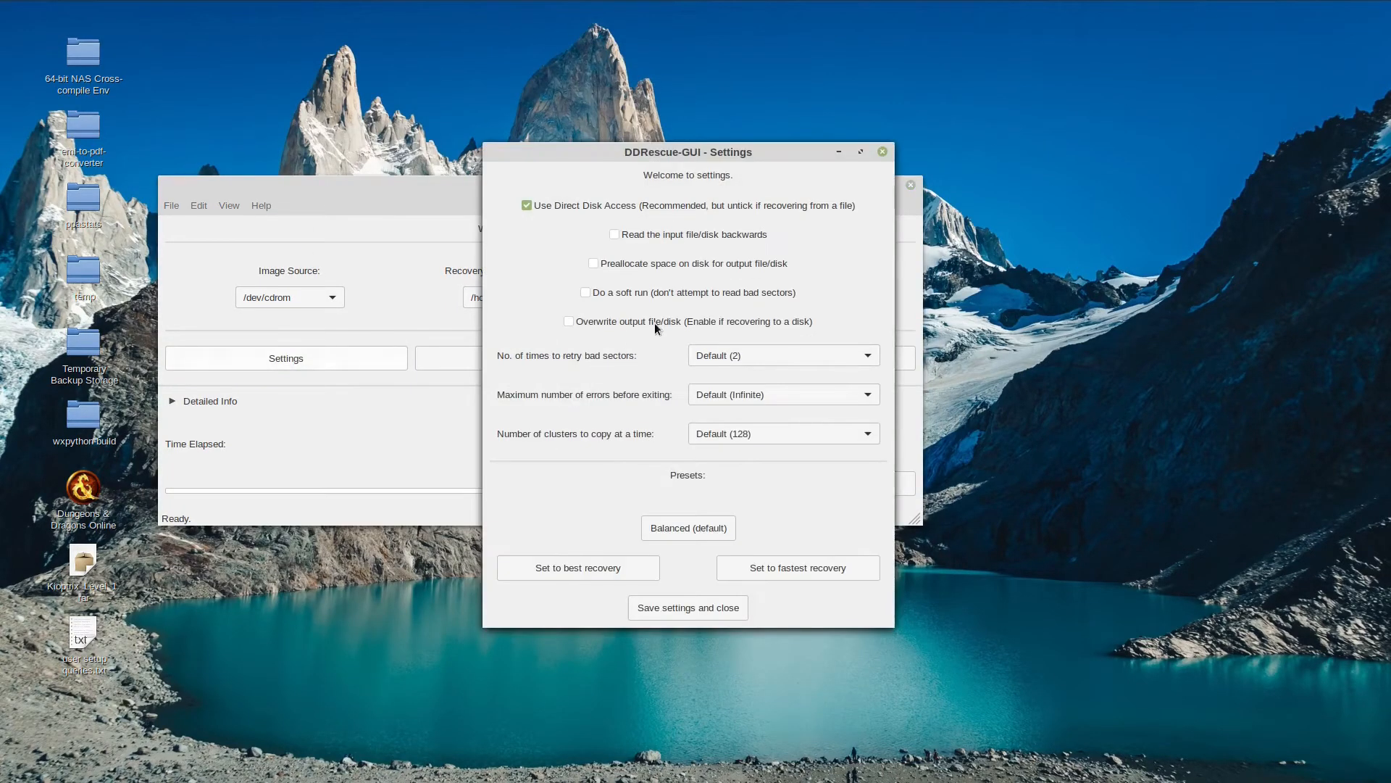
mouse_move(754, 386)
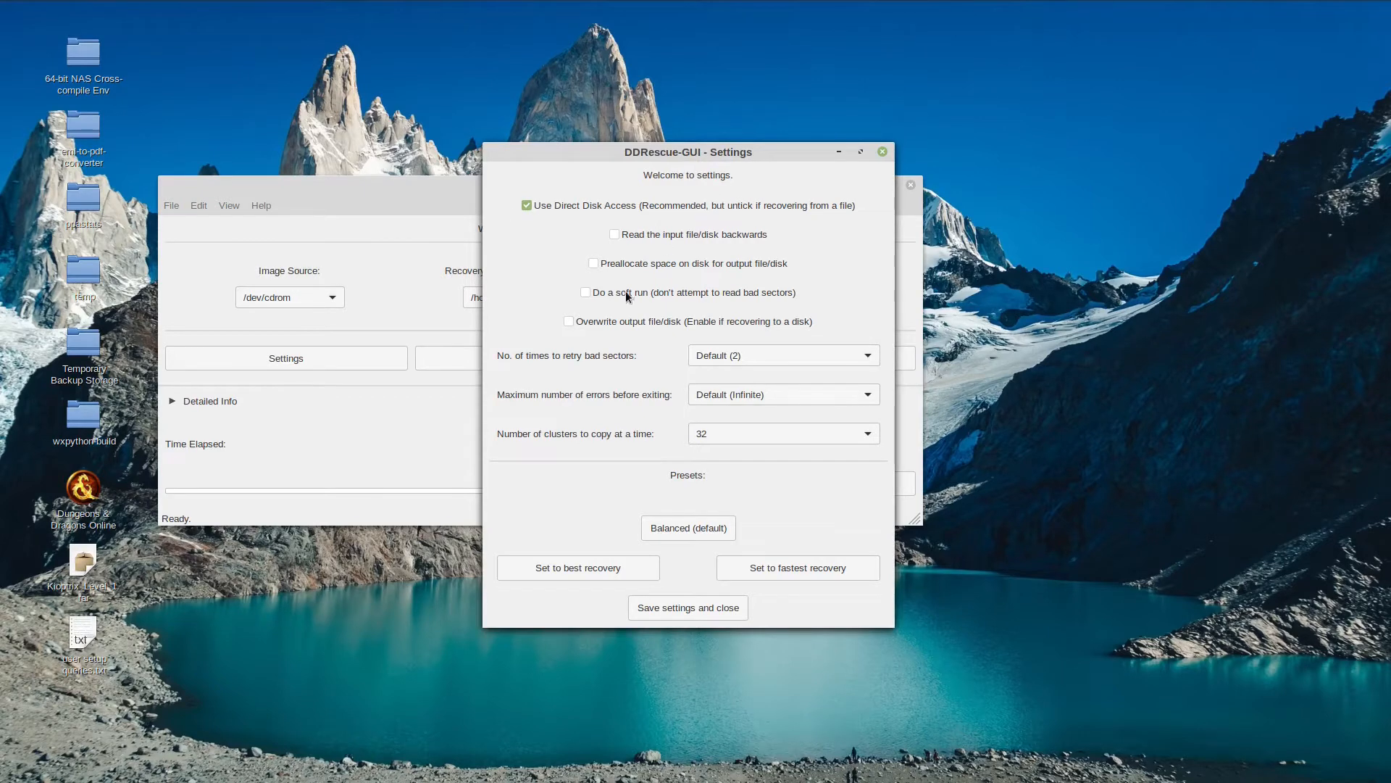
mouse_move(666, 289)
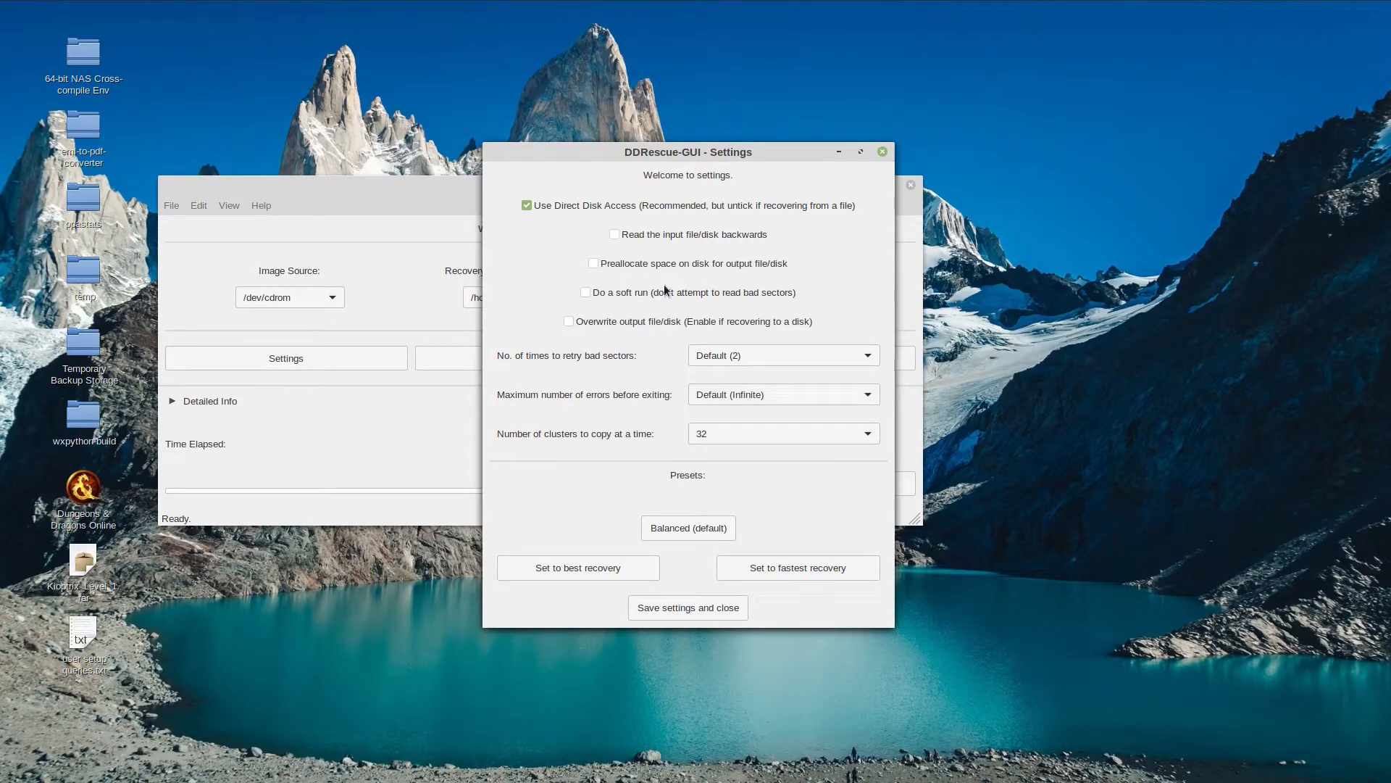
Step: Save the settings and move the DDRescue-GUI window higher on the desktop
left_click(688, 607)
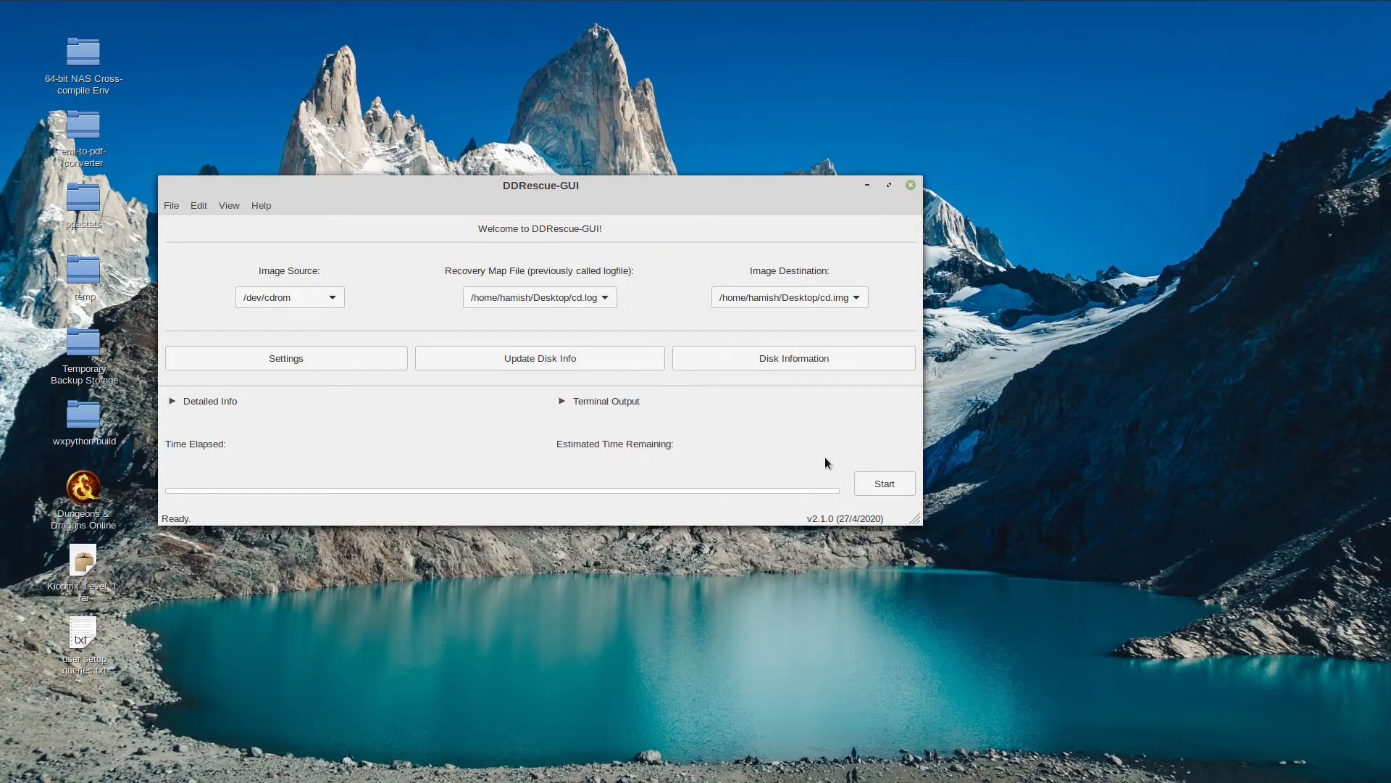
left_click_drag(540, 186, 676, 67)
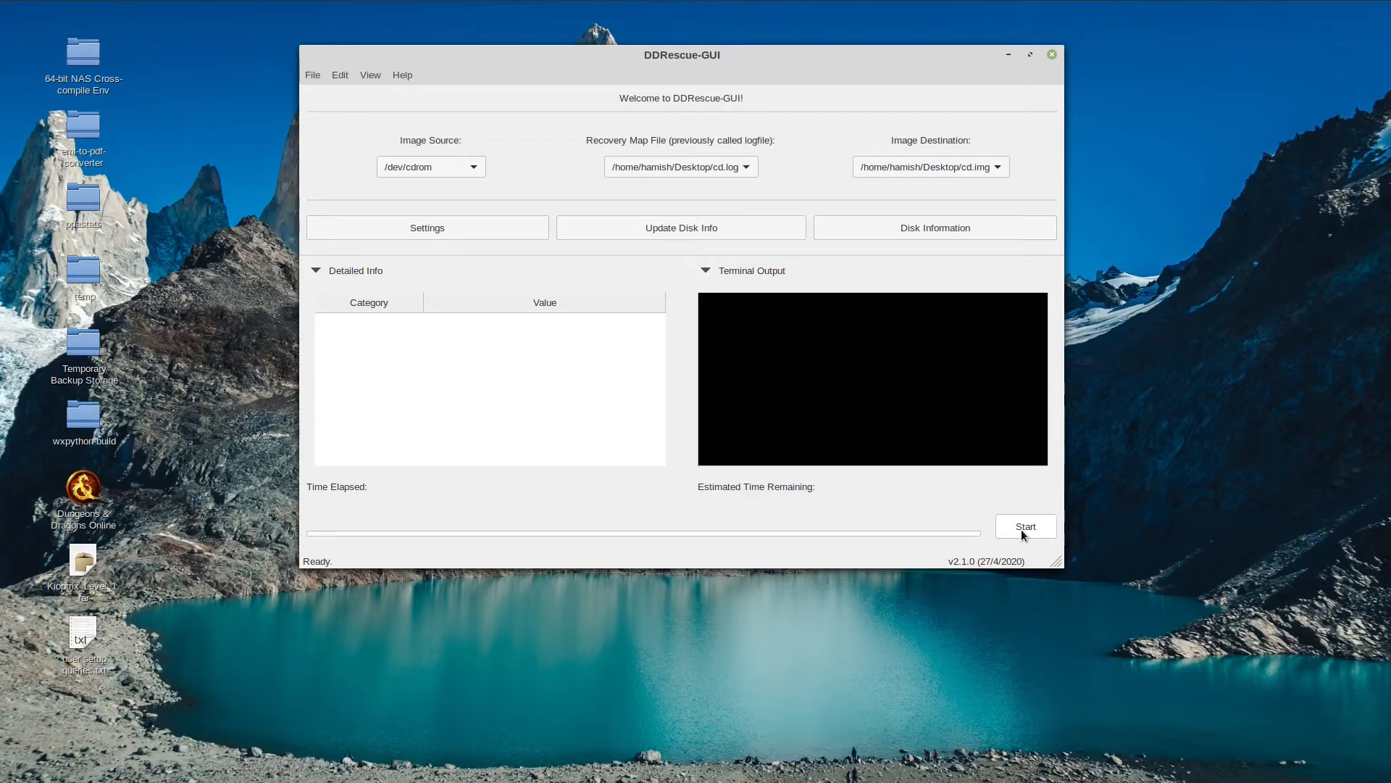
Step: Start the ddrescue recovery from /dev/cdrom into cd.img
left_click(1024, 525)
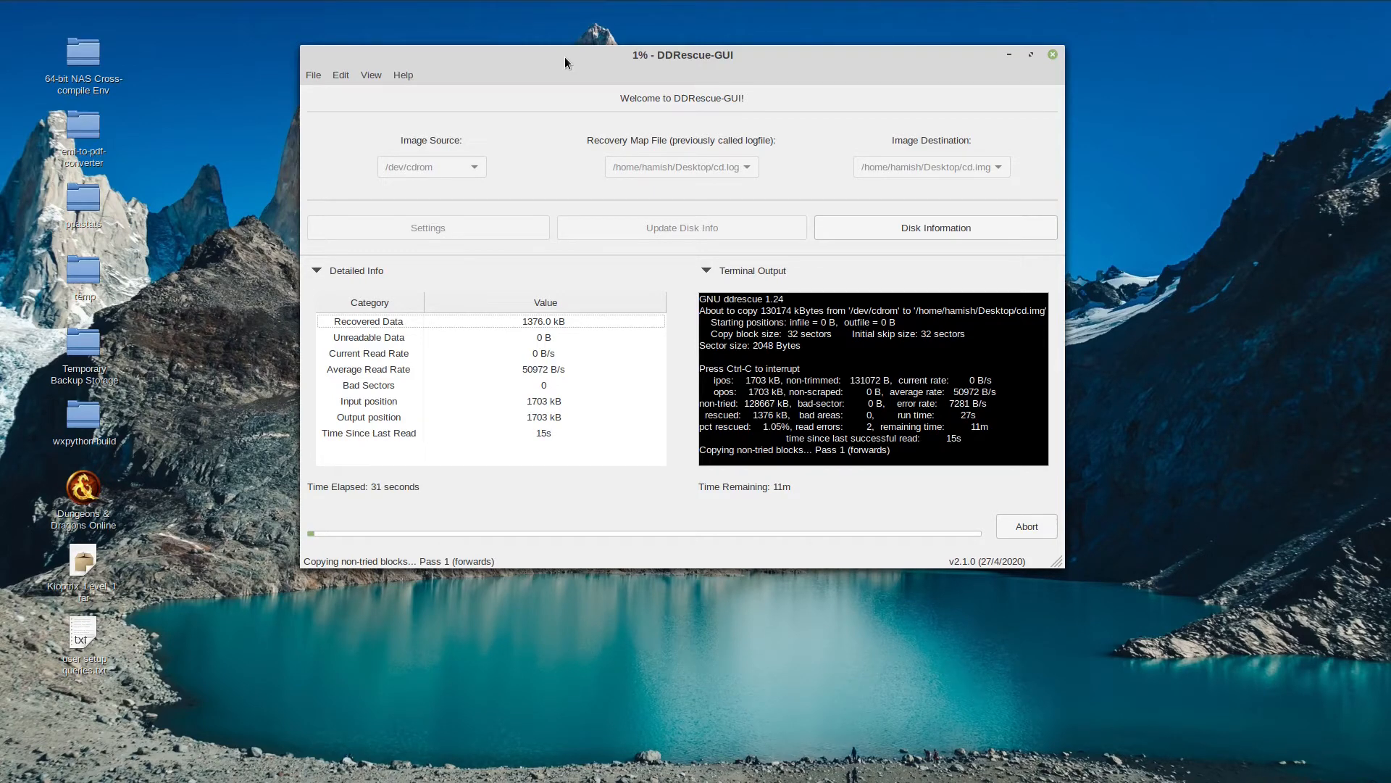
mouse_move(526, 205)
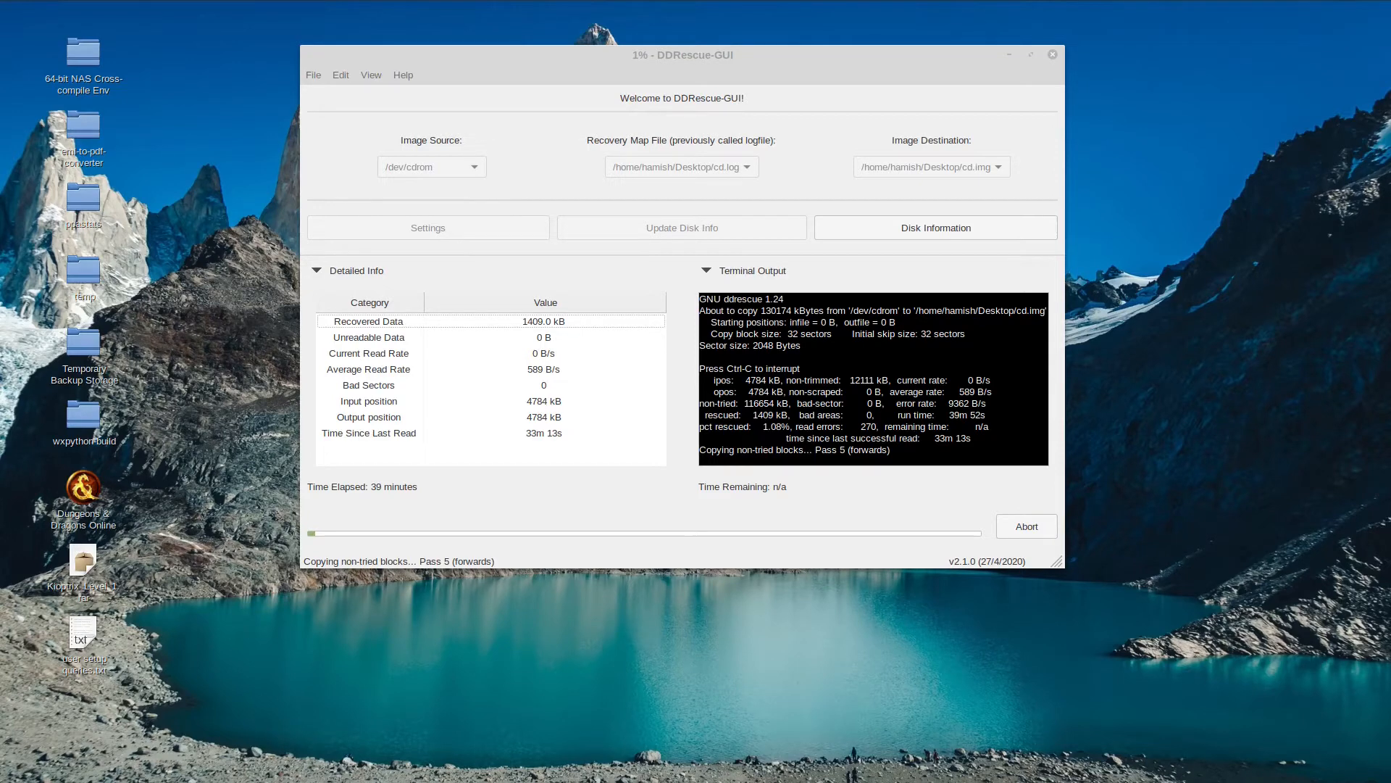
mouse_move(384, 298)
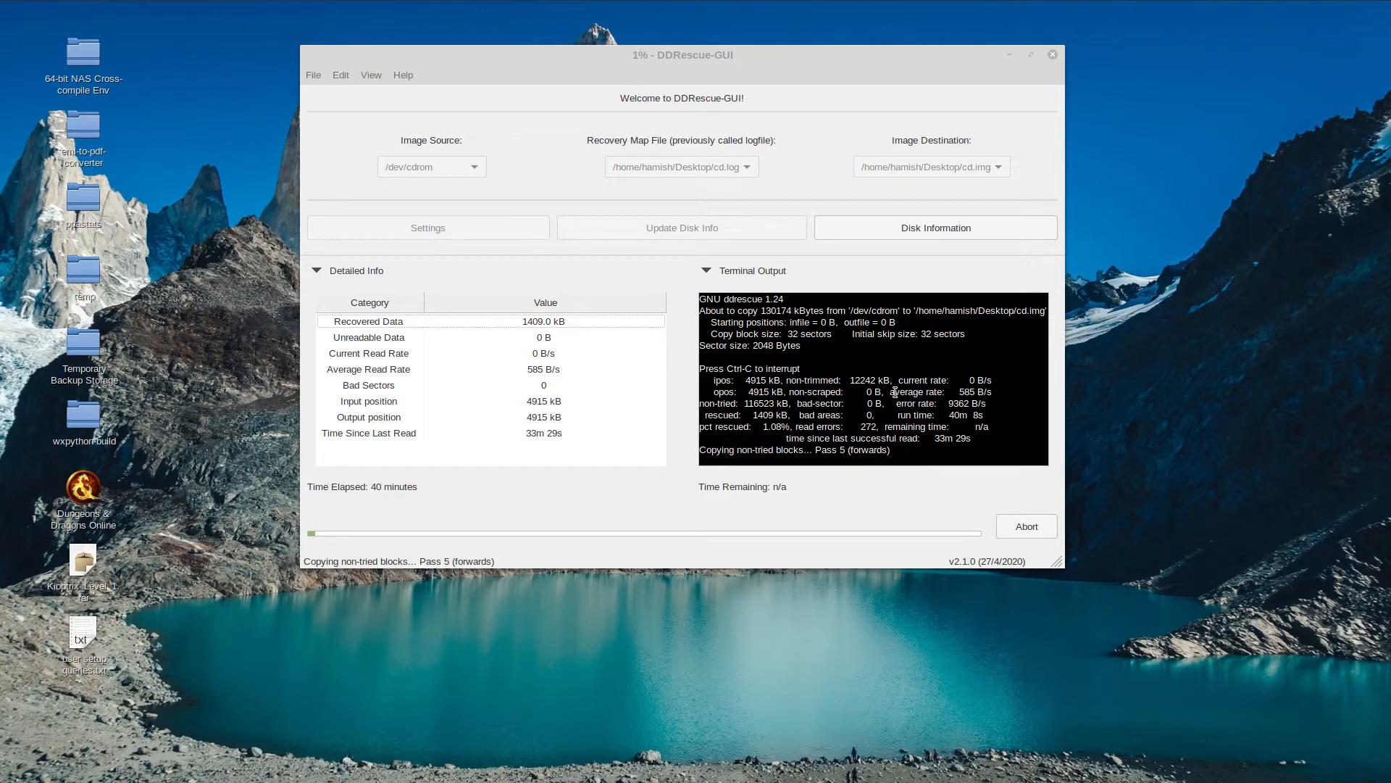
mouse_move(915, 364)
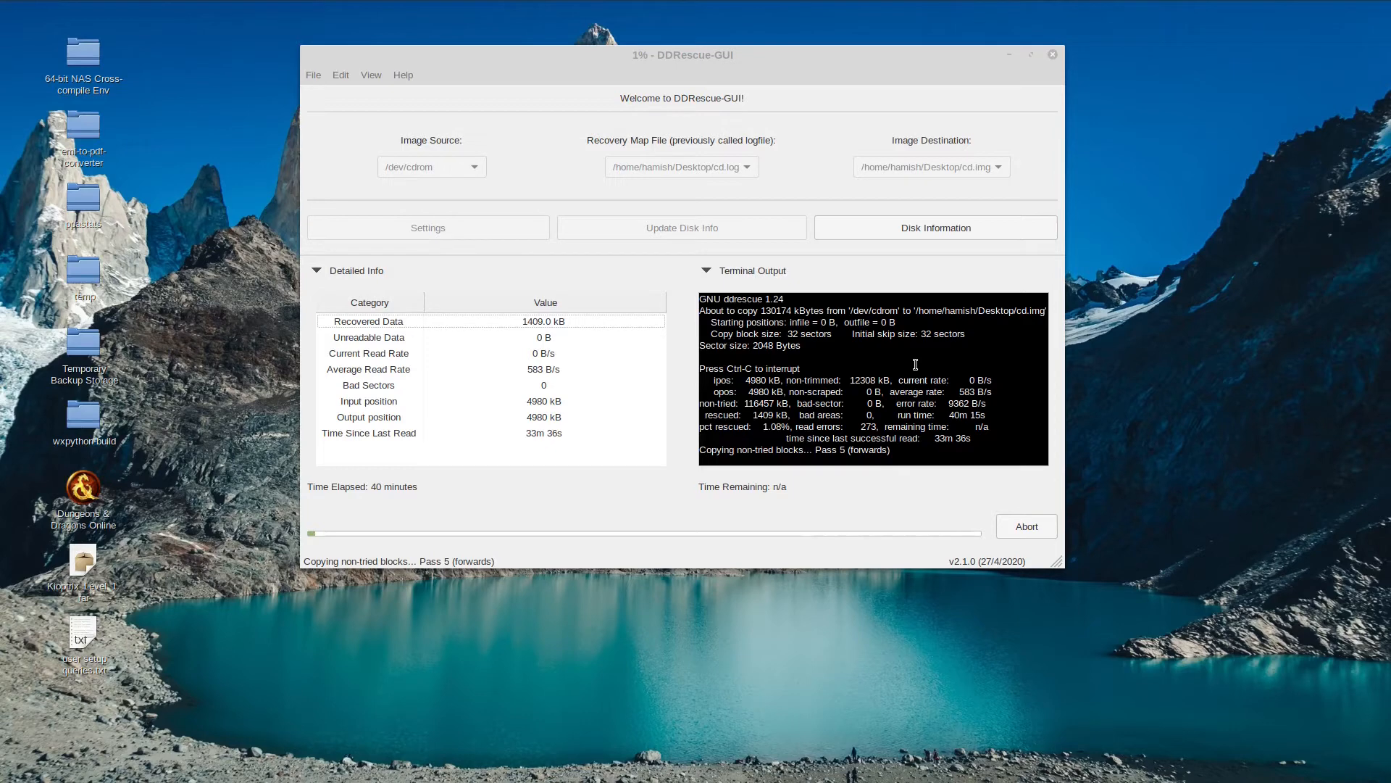
mouse_move(1008, 342)
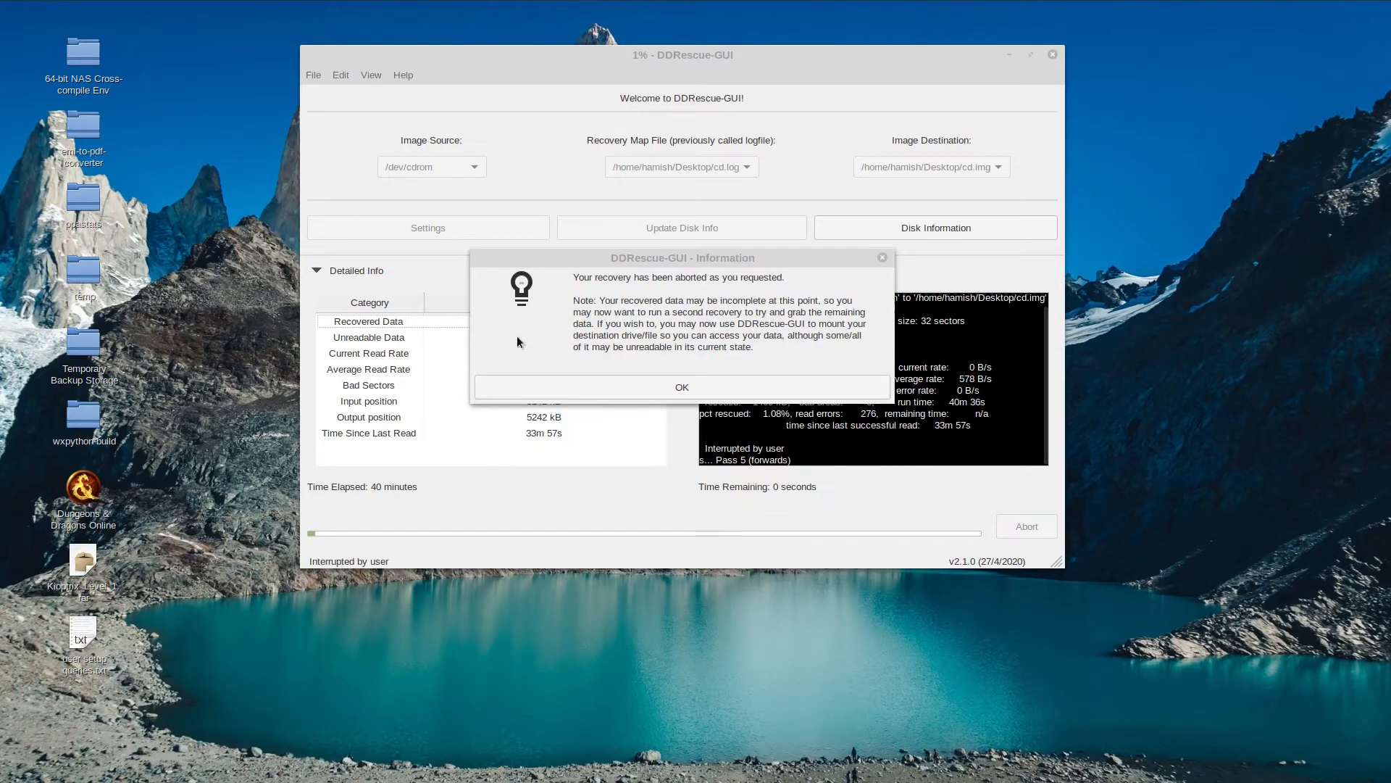
Step: Dismiss the recovery-aborted notice and request updated disk information
left_click(682, 387)
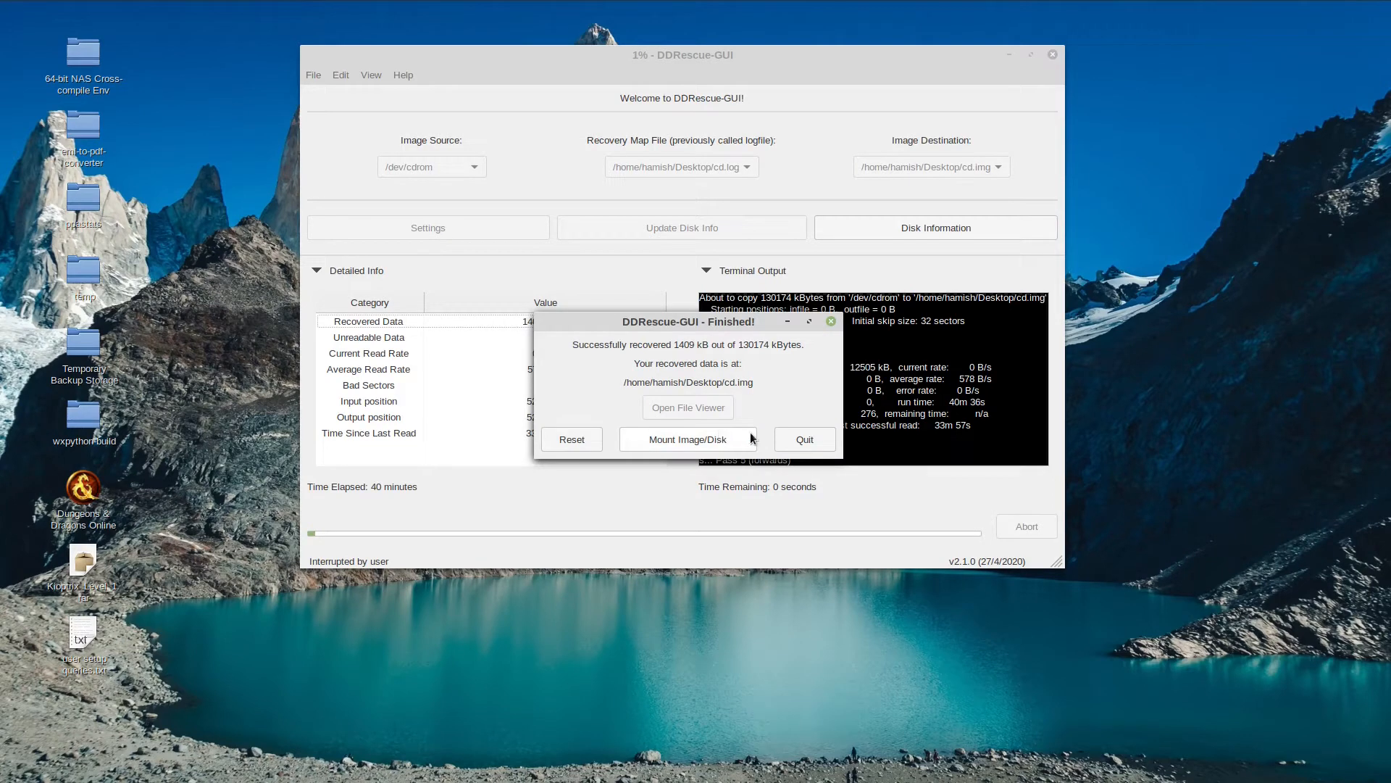
mouse_move(754, 356)
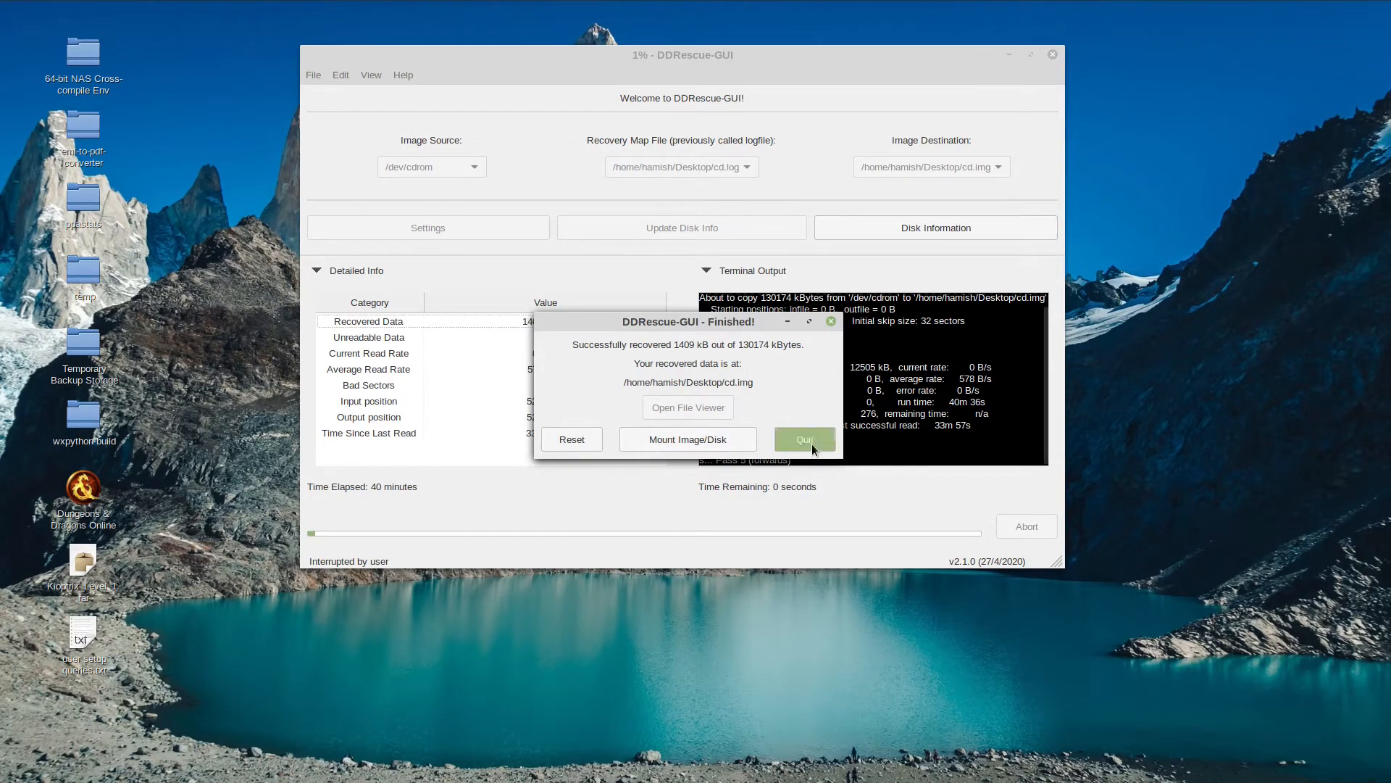
left_click(804, 439)
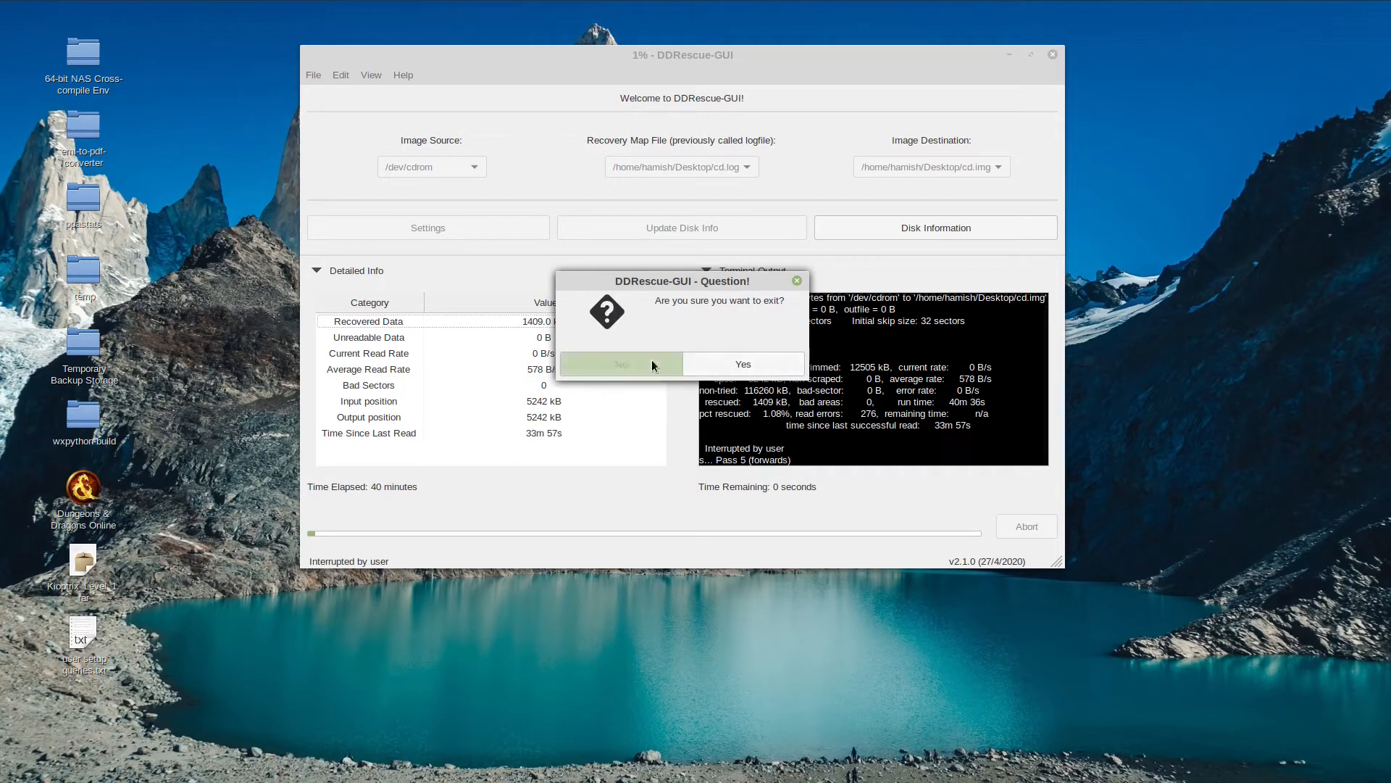
left_click(742, 364)
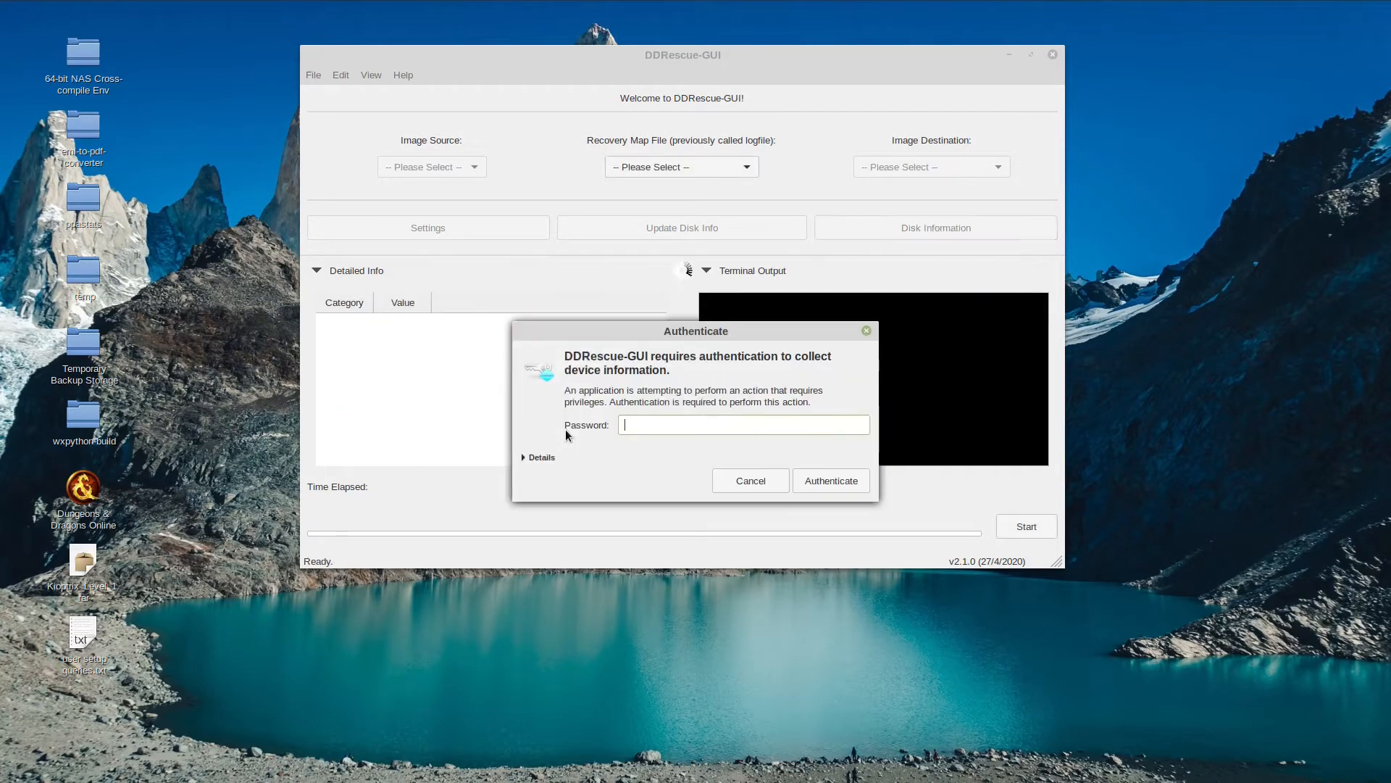
Step: Select the password field in the authentication prompt
left_click(749, 480)
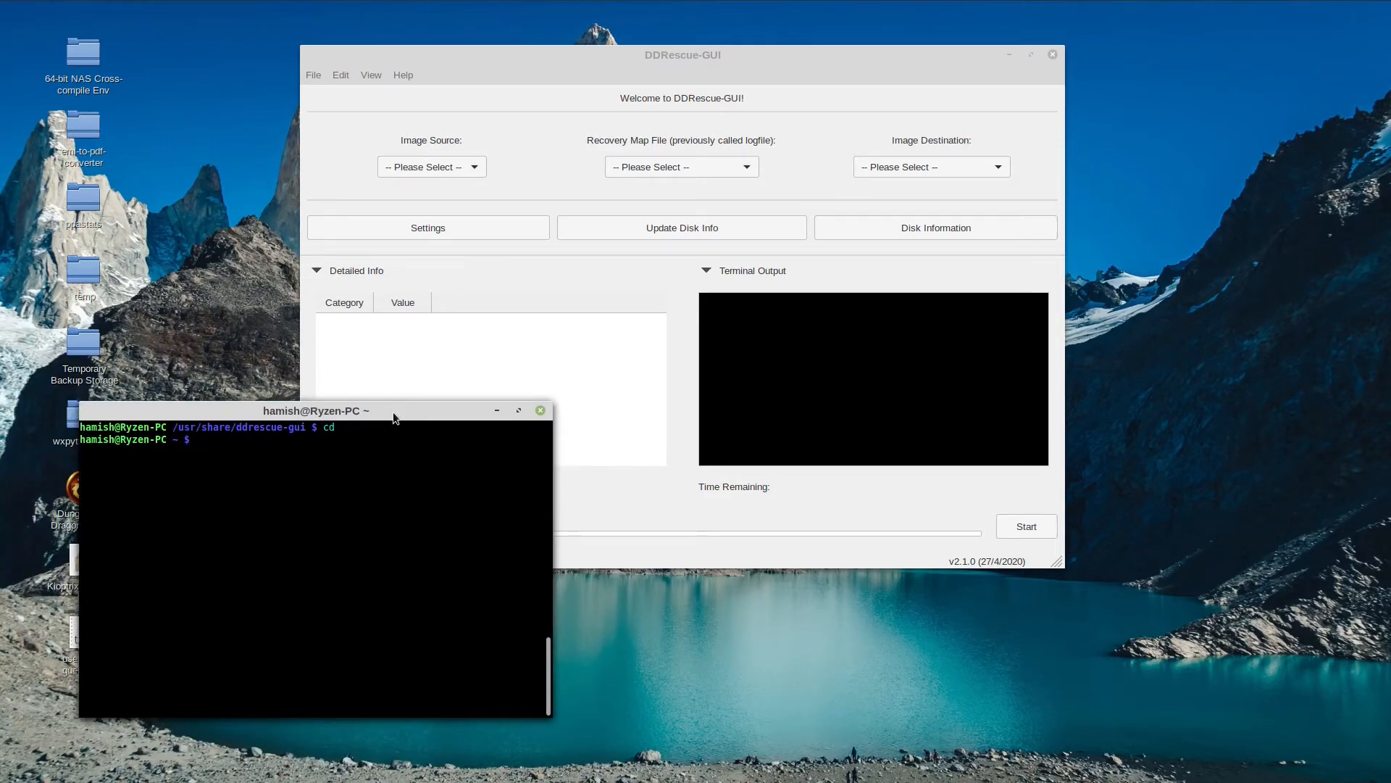
Step: Run sudo eject -x 1 /dev/sr0 with the password and cancel the disc autorun prompt
type("sudo eject -x 1 /dev/sr0")
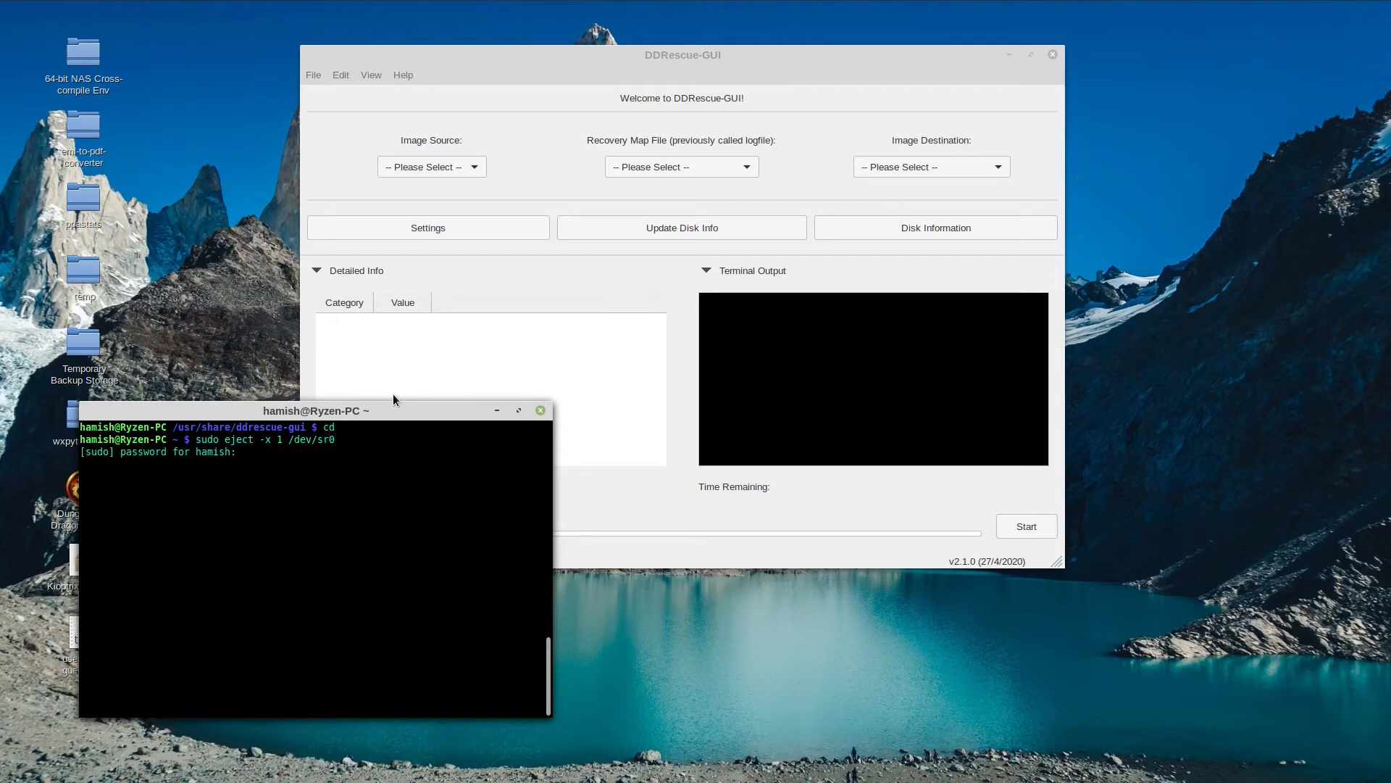
type("password")
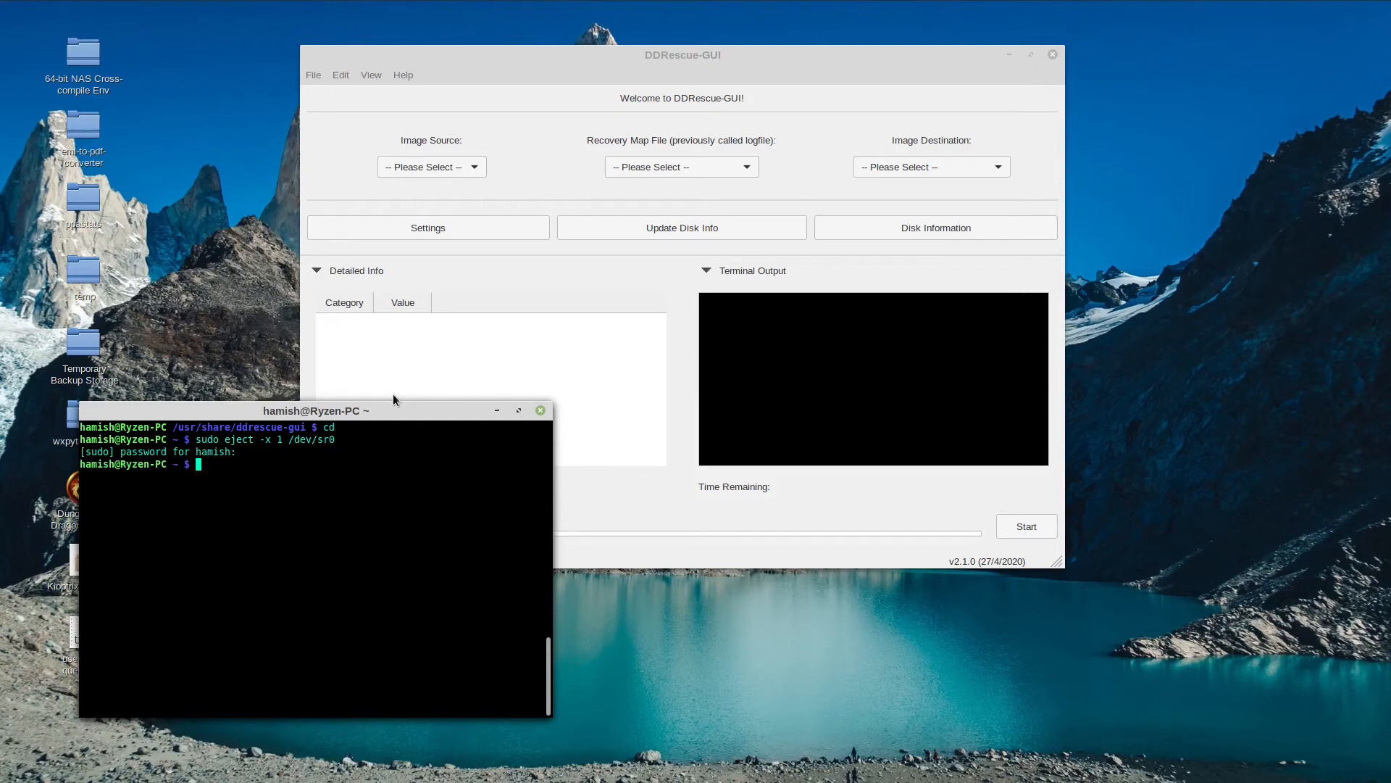
left_click(539, 411)
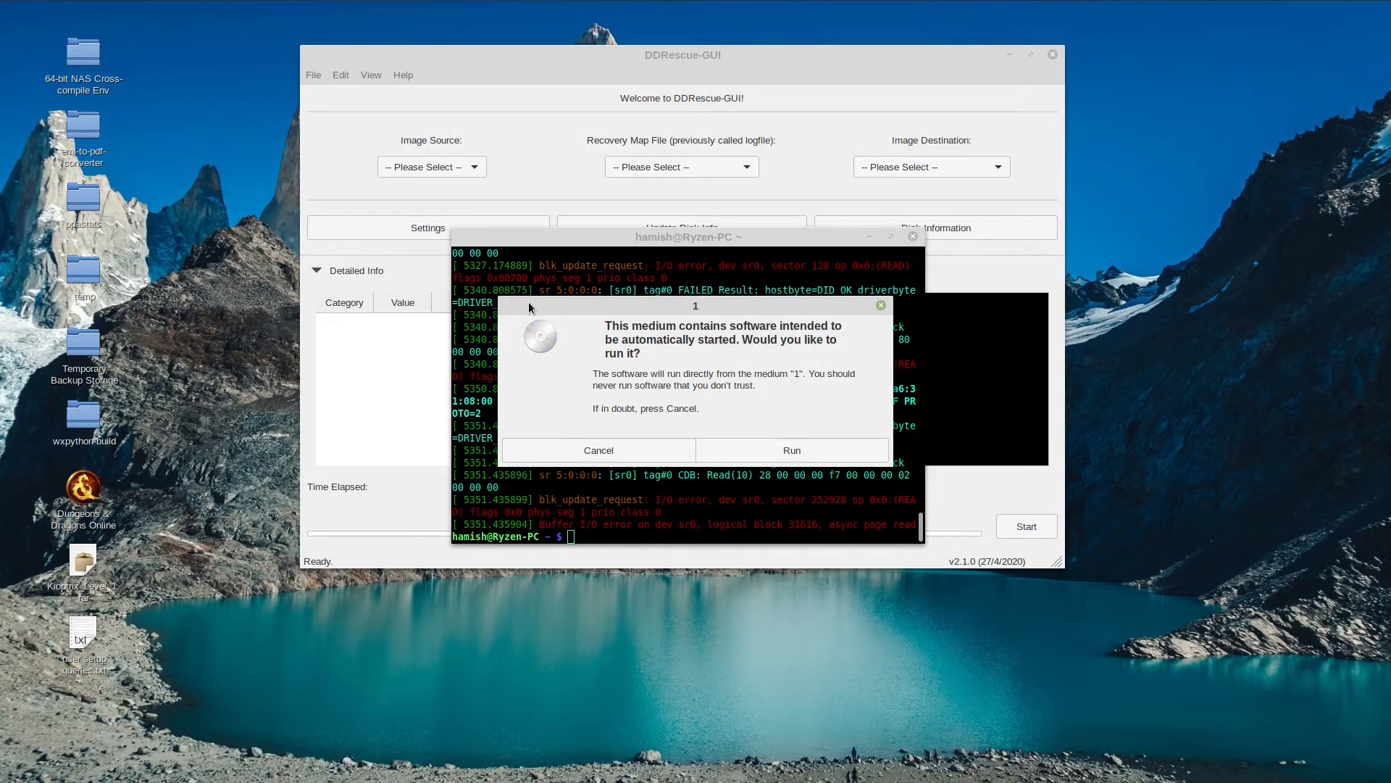
left_click(598, 450)
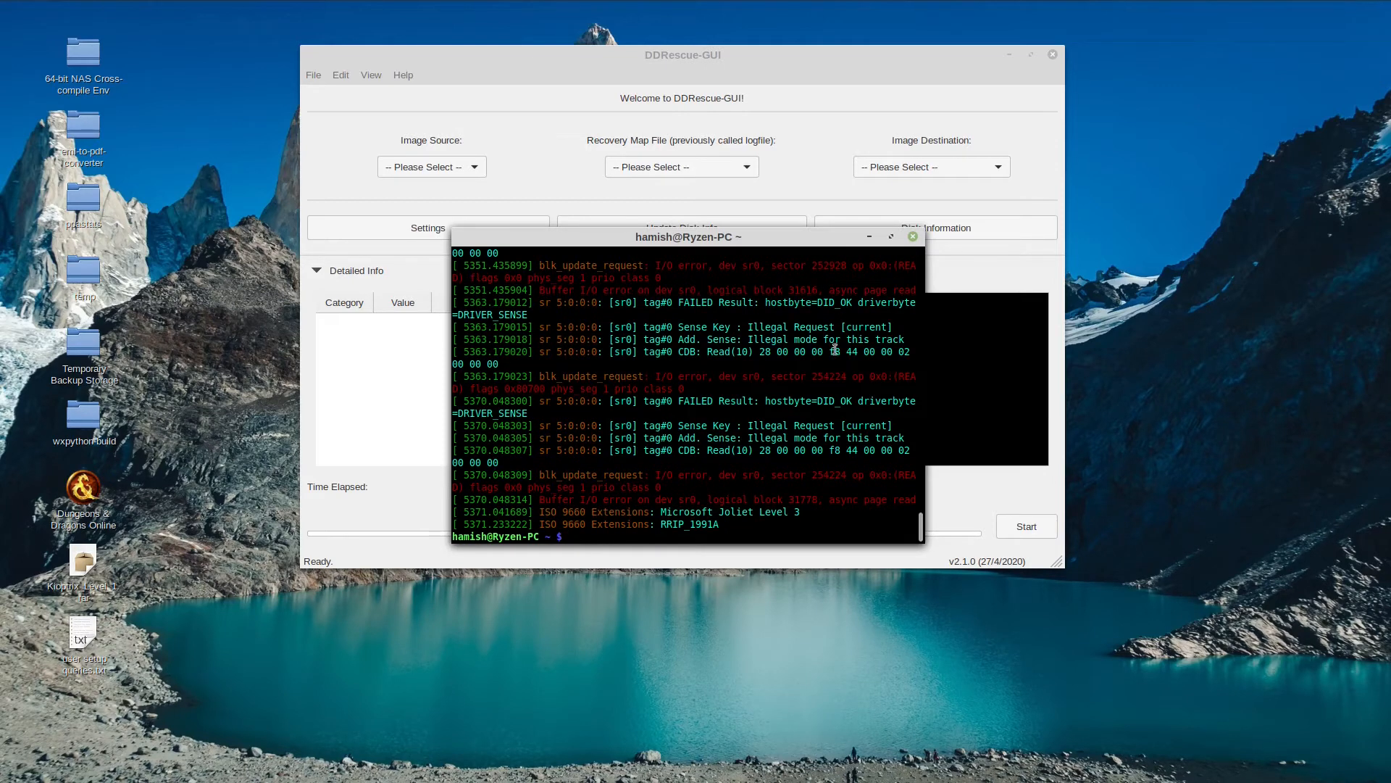
mouse_move(912, 237)
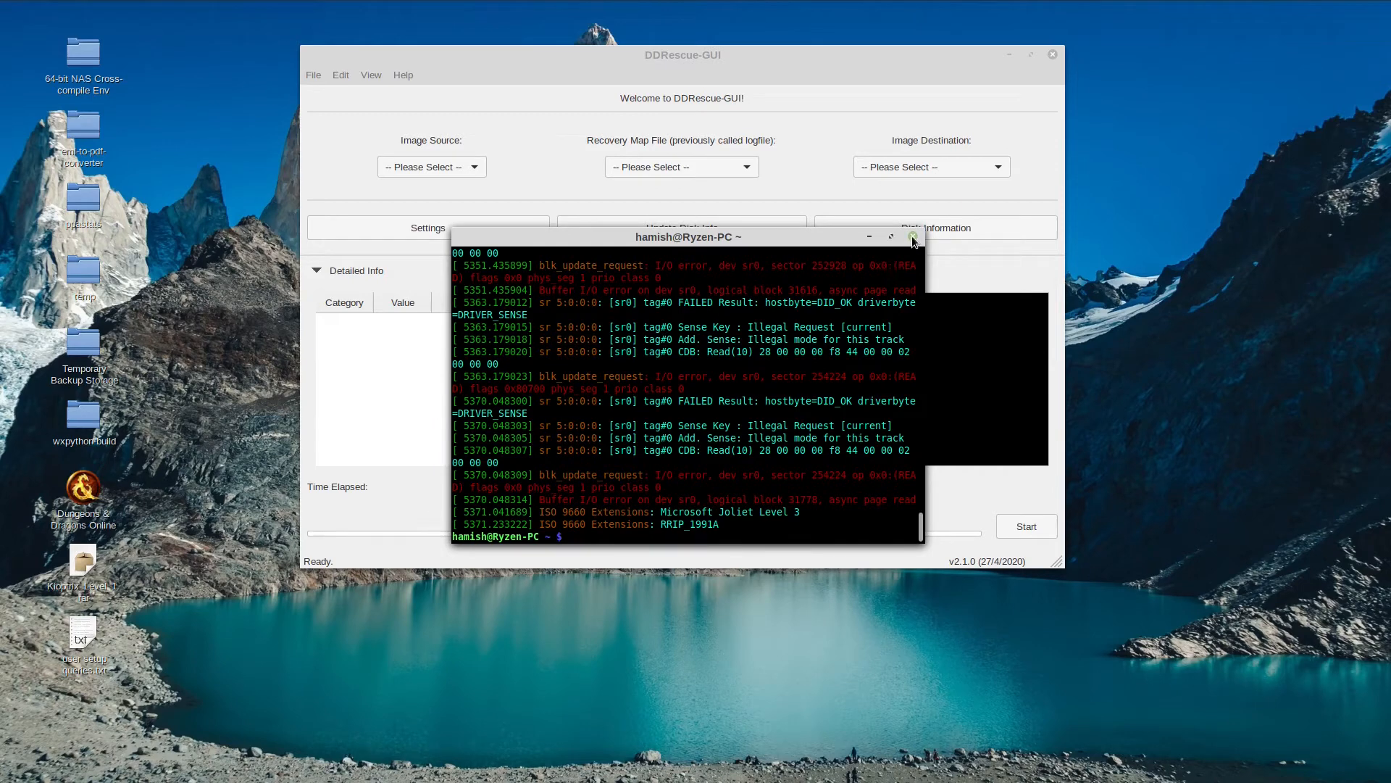
Step: Close Terminal and set /dev/cdrom as source and cd.img as destination
left_click(912, 237)
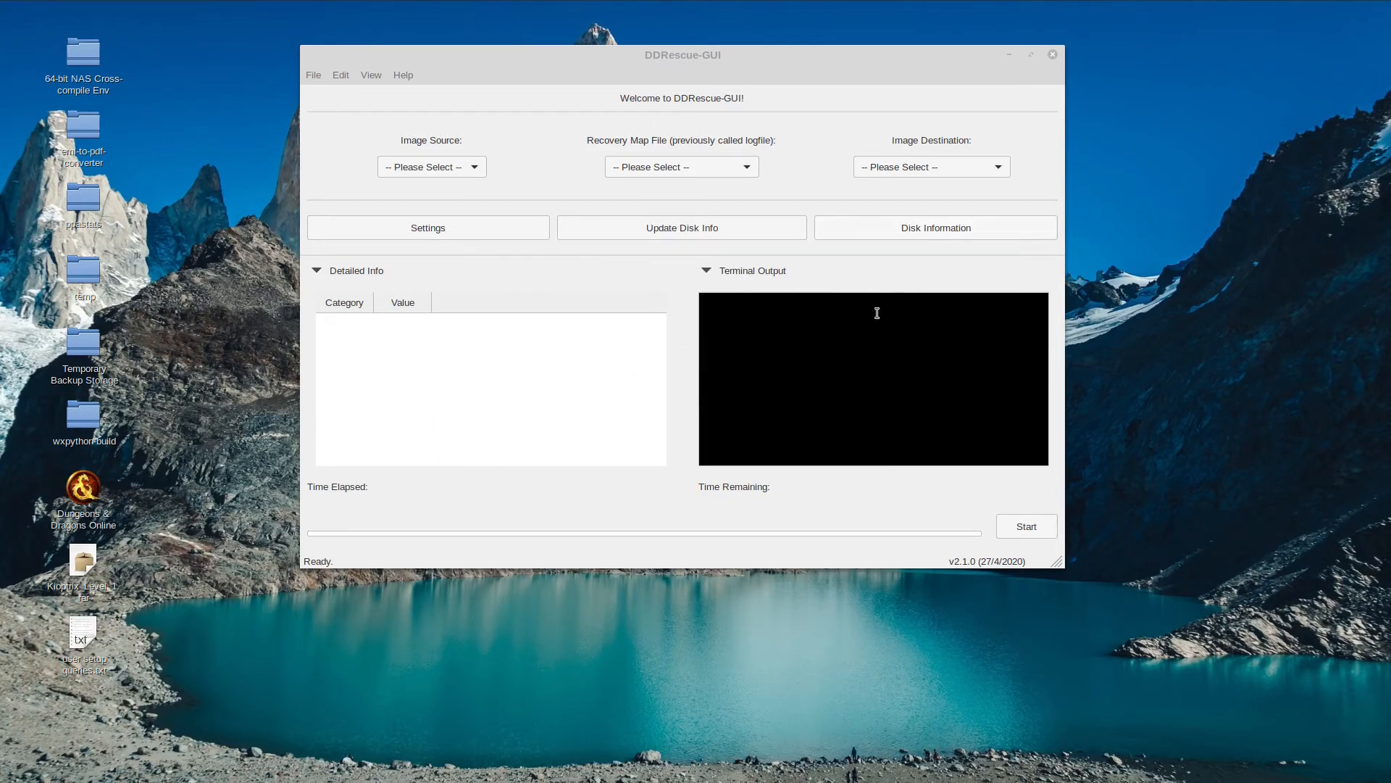
mouse_move(814, 424)
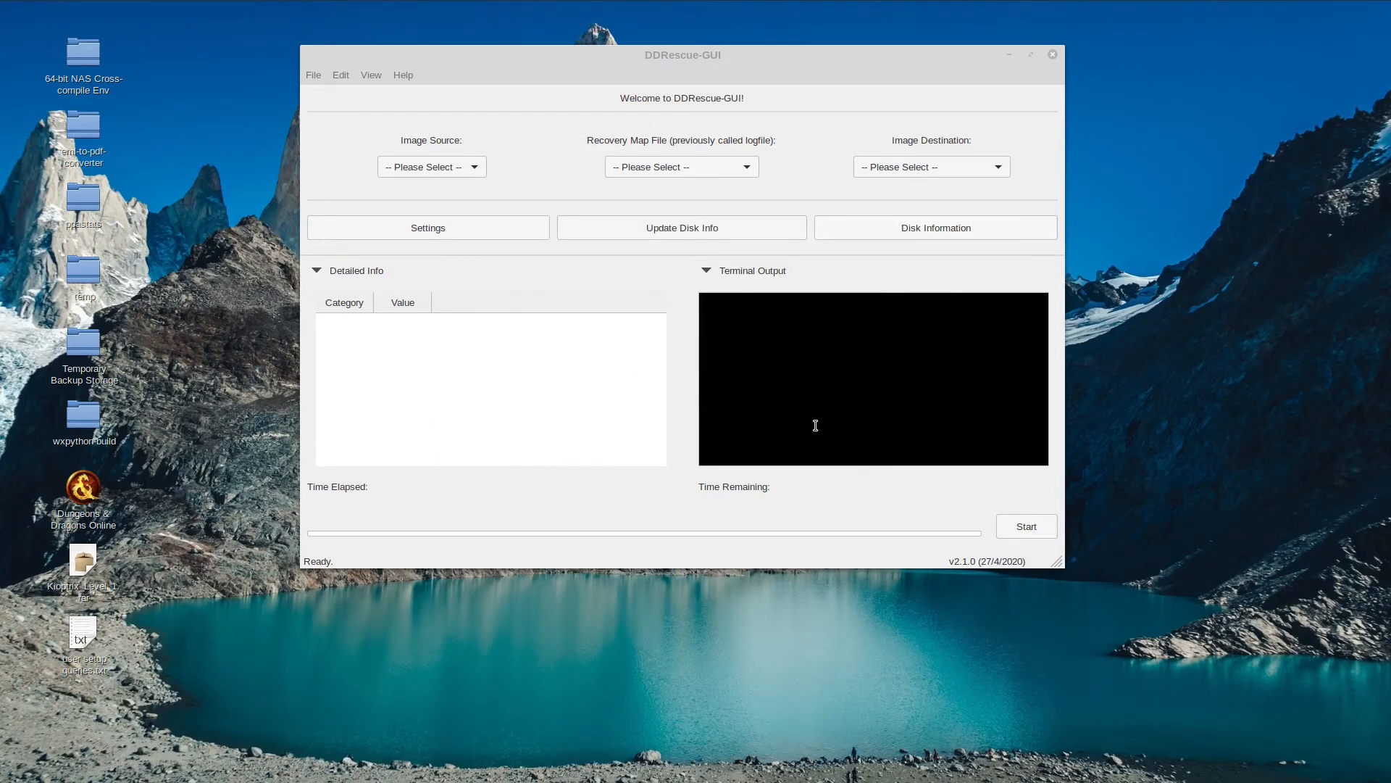
left_click(431, 166)
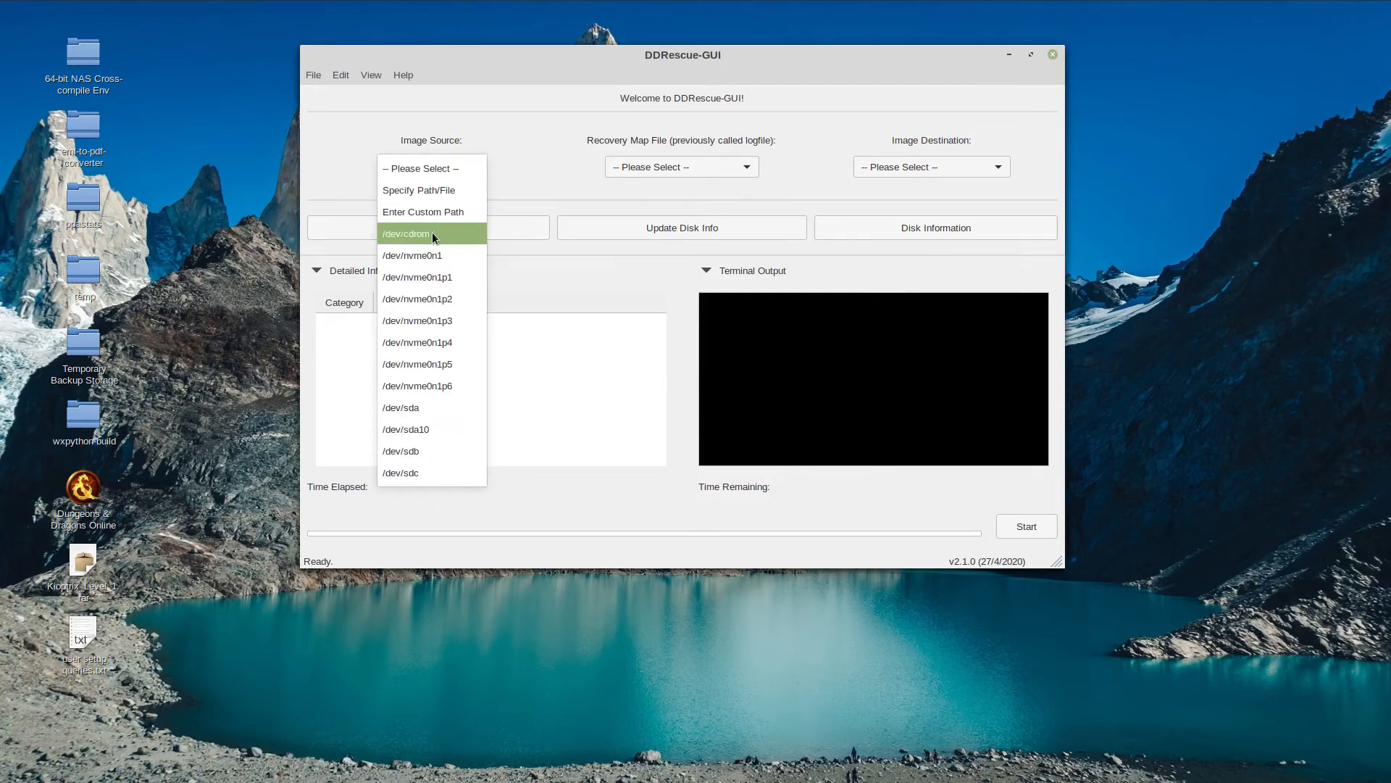
left_click(407, 233)
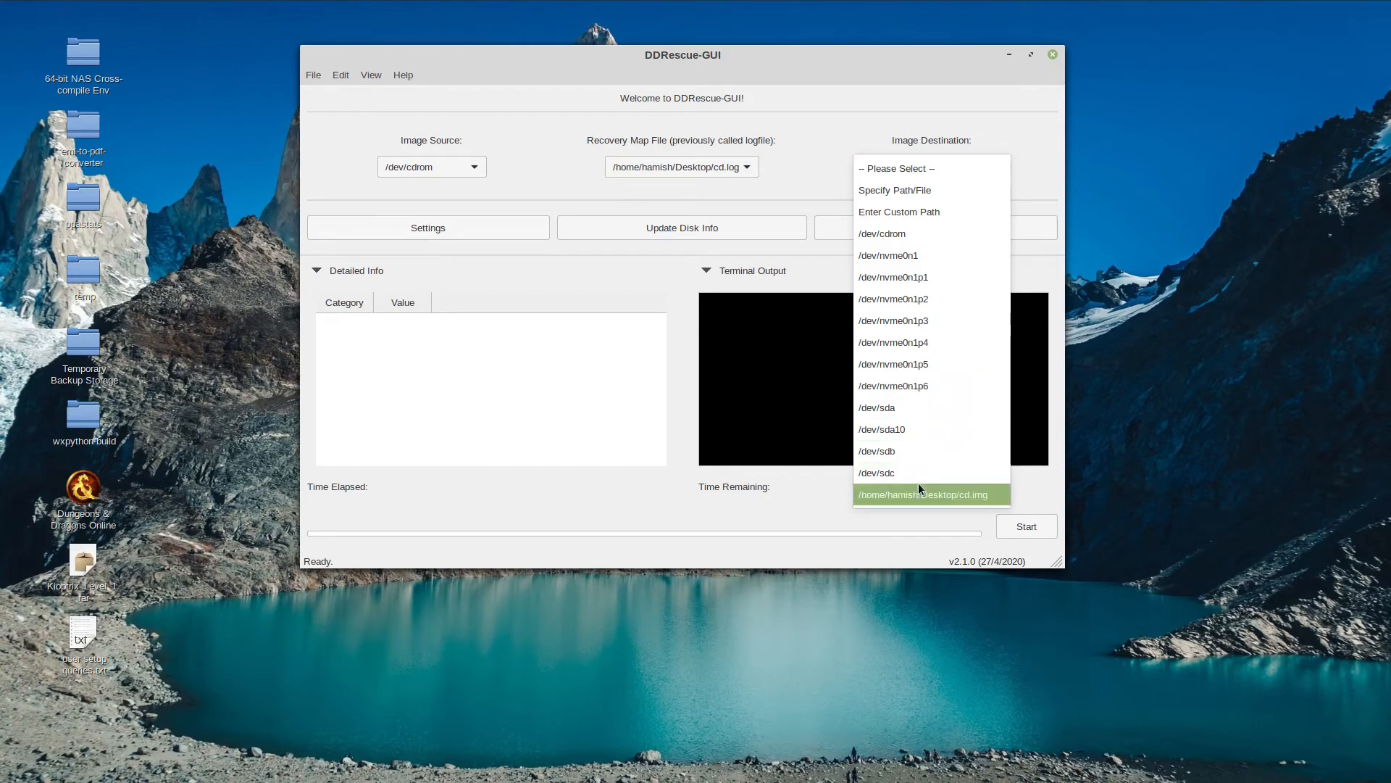
left_click(925, 494)
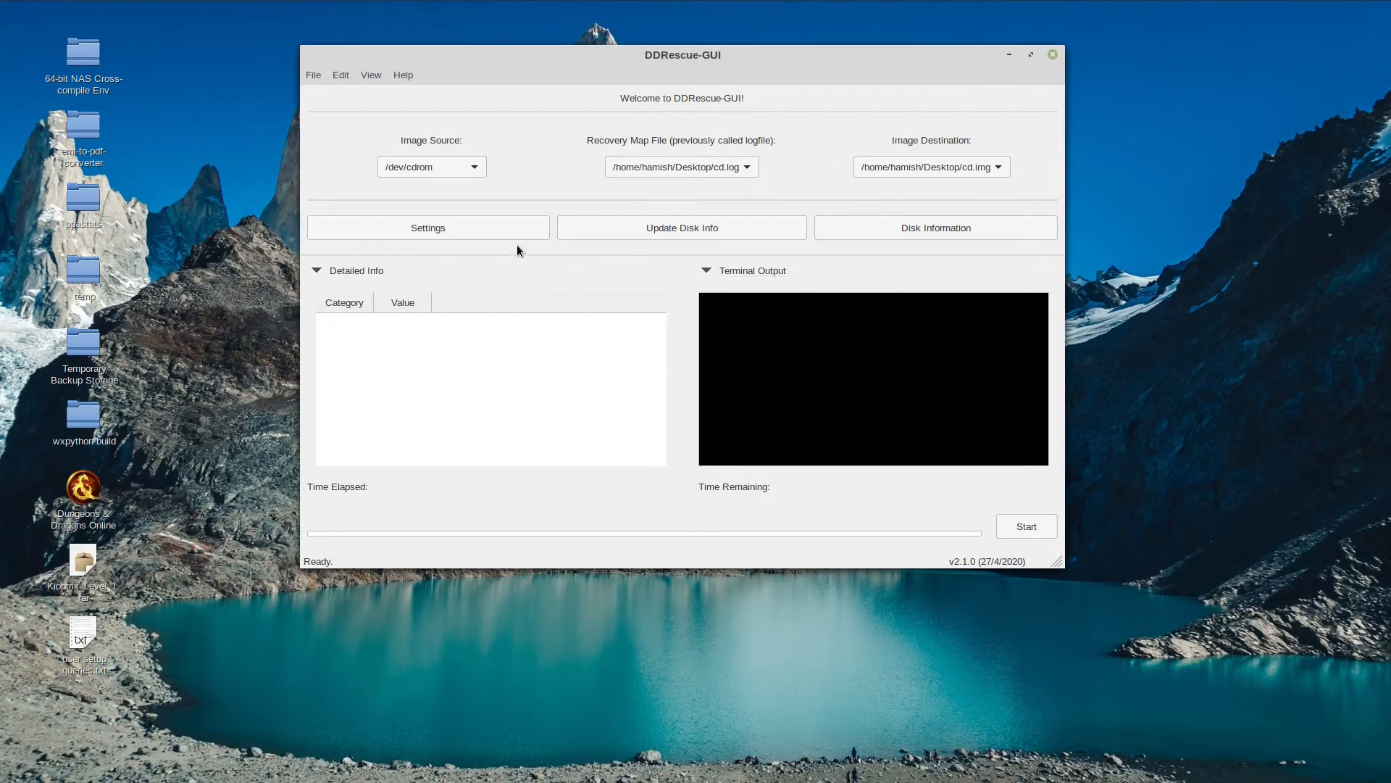
Step: Apply the best-recovery preset in Settings and save it
left_click(427, 227)
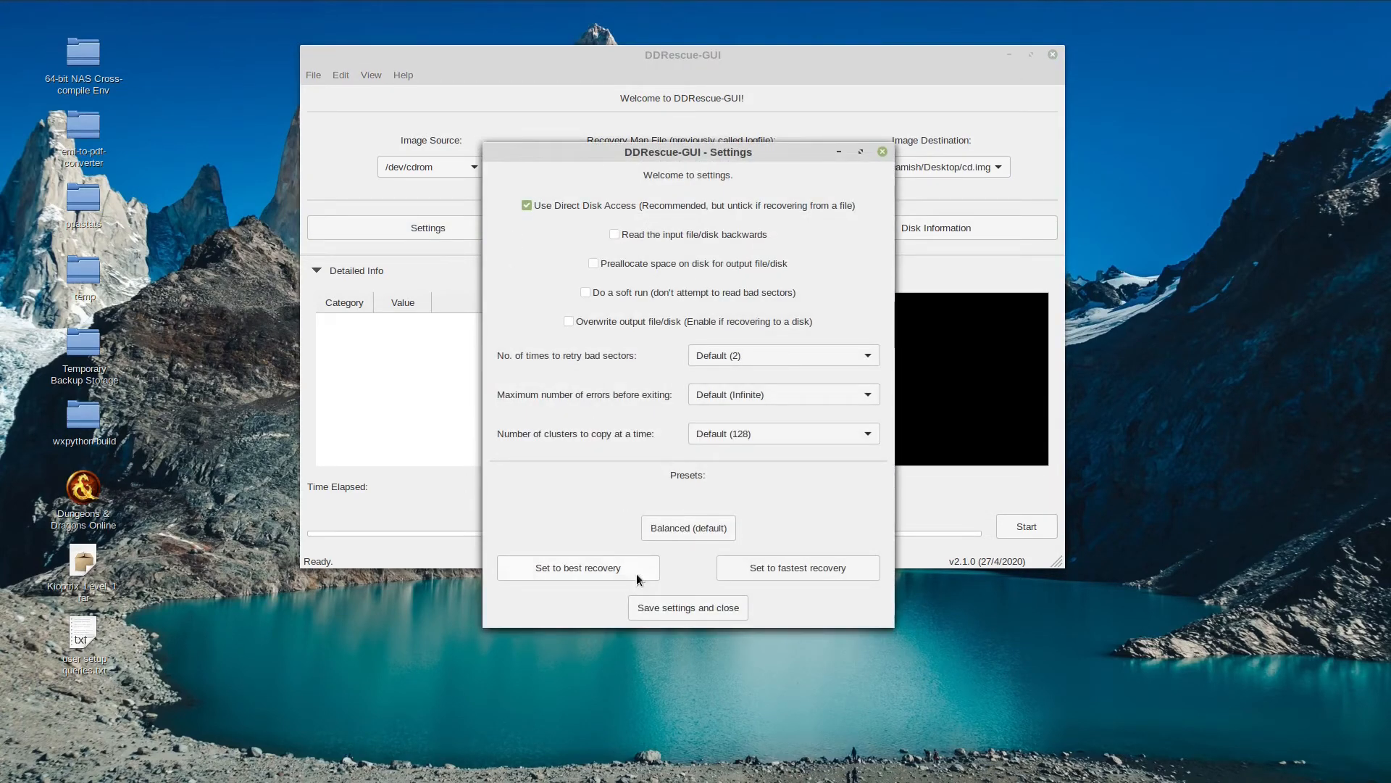
left_click(782, 433)
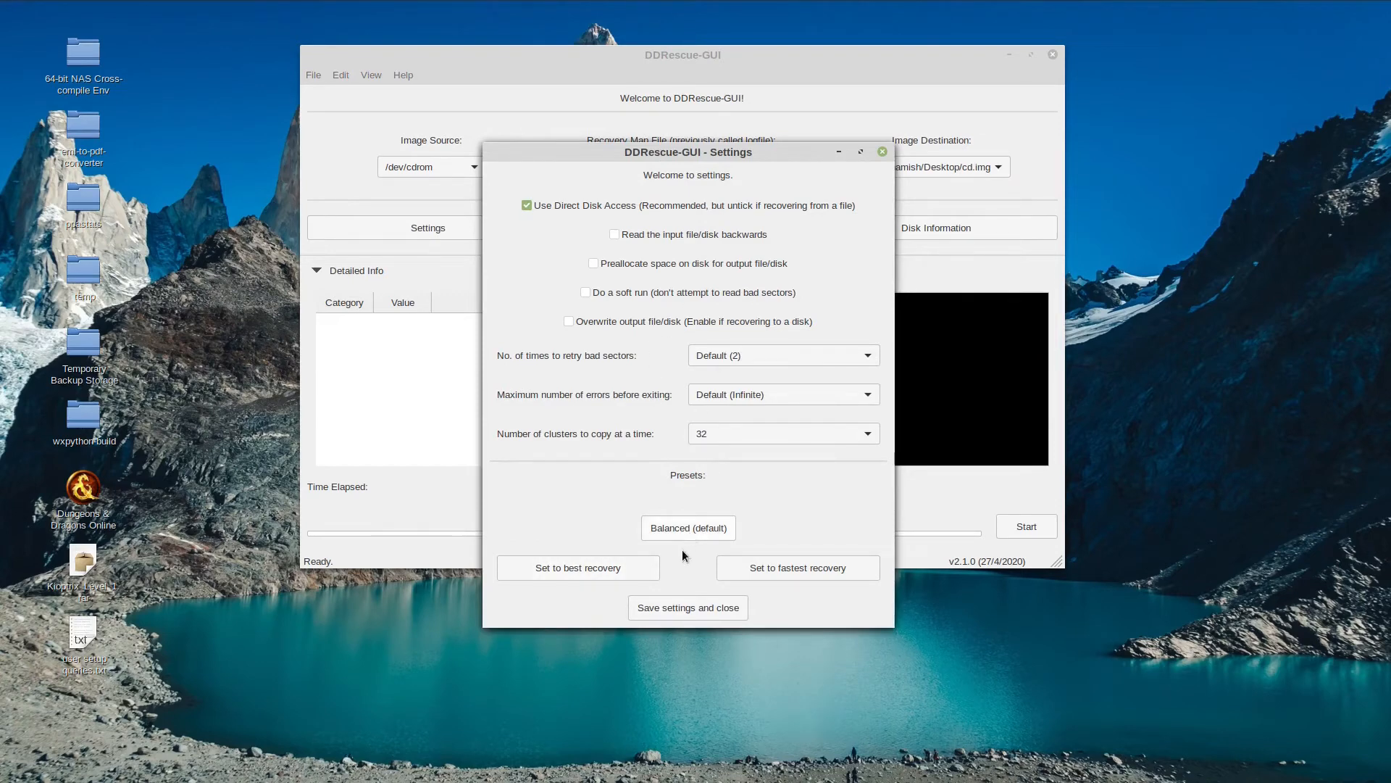
left_click(688, 607)
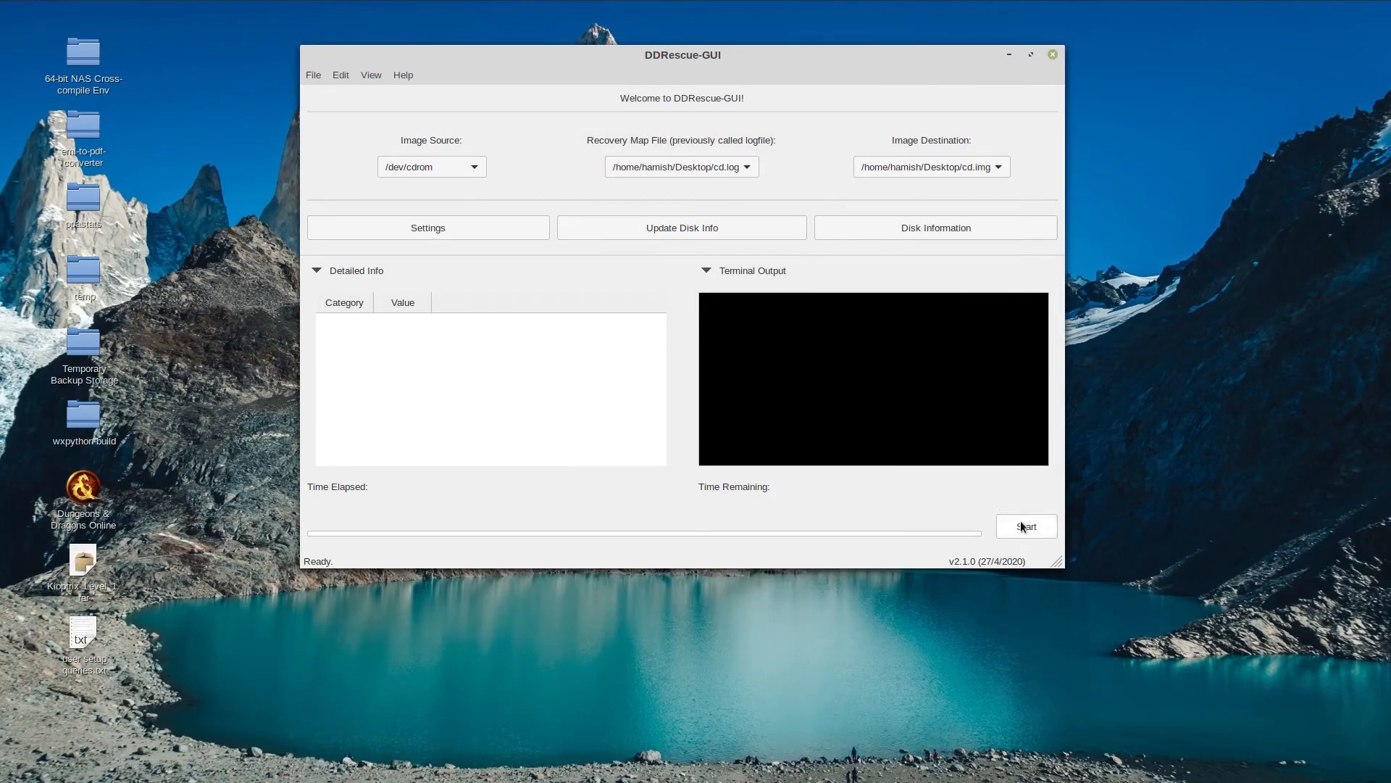
Step: Start the recovery and select the Authenticate dialog's password field
left_click(1025, 525)
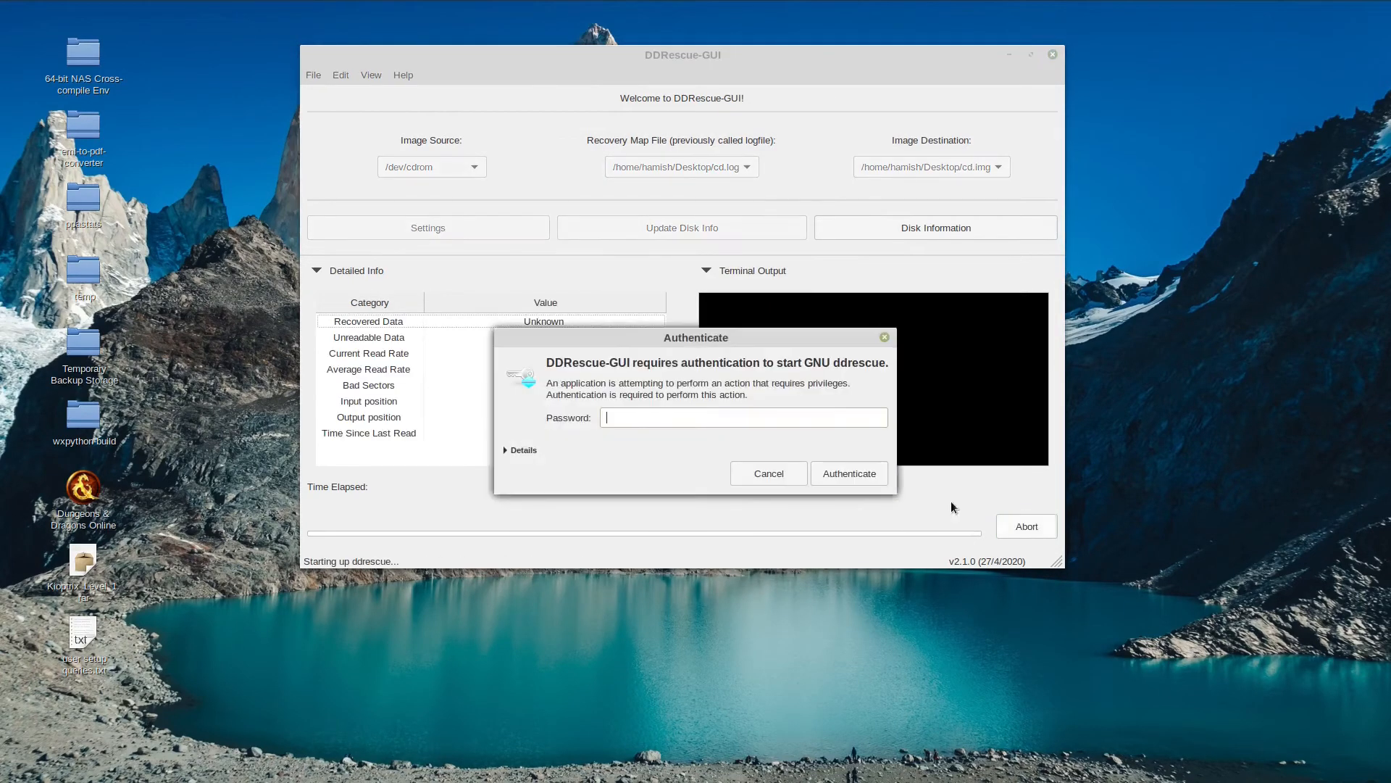
left_click(847, 473)
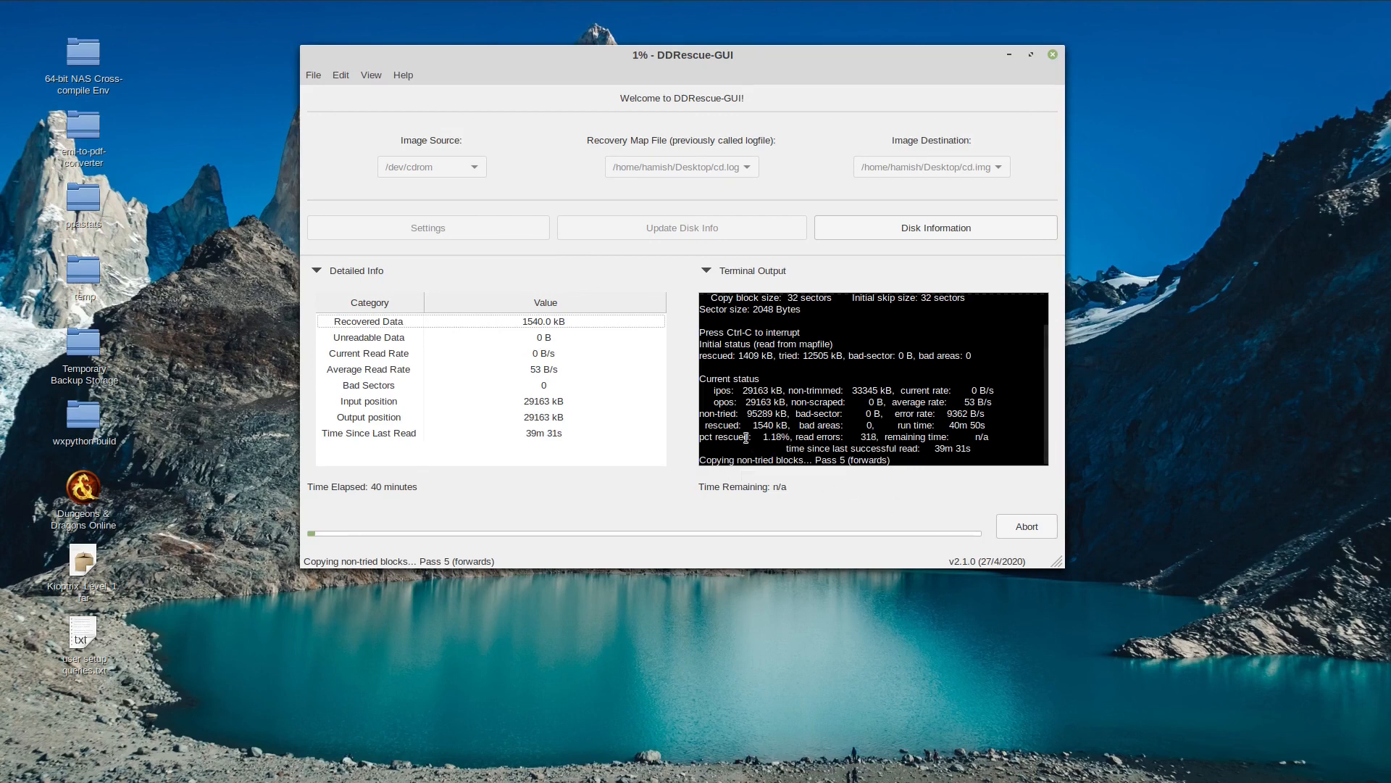
mouse_move(683, 357)
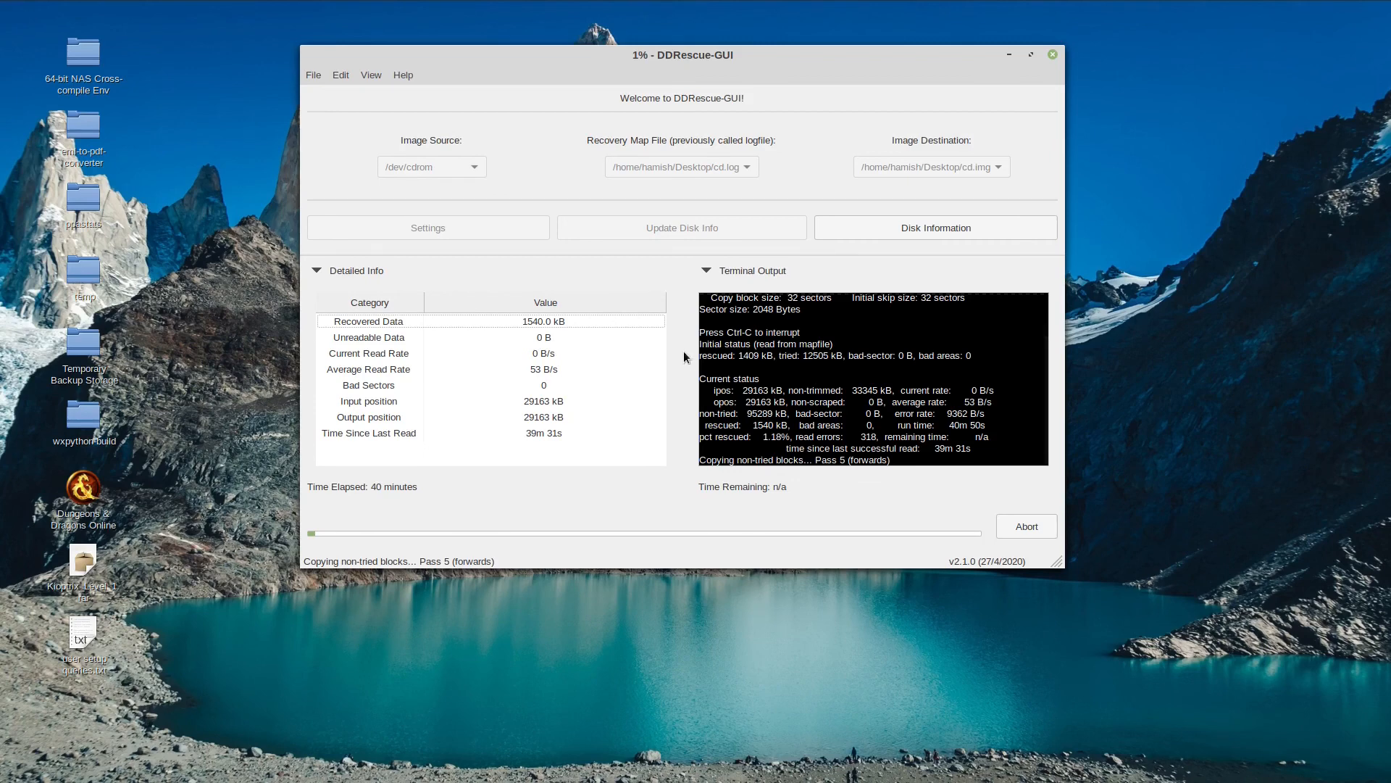